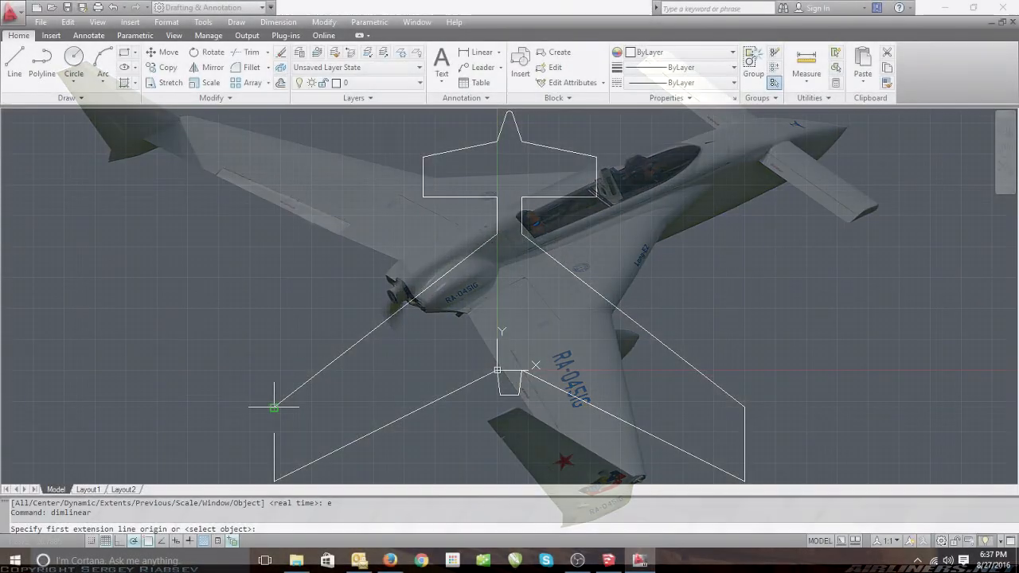
# Try two distance measurements on the airfoil outline and cancel both
pyautogui.click(744, 408)
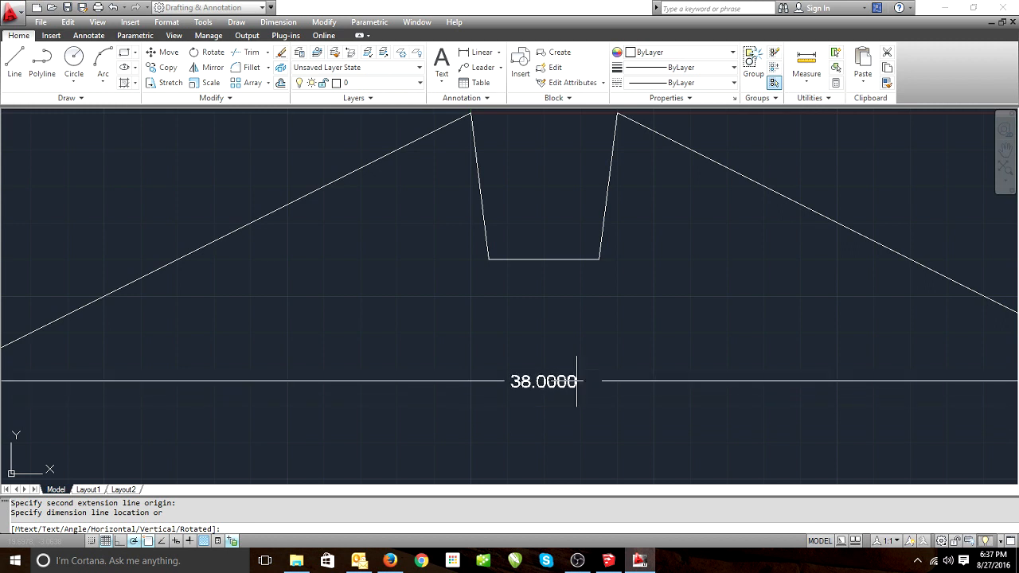
pyautogui.press('Escape')
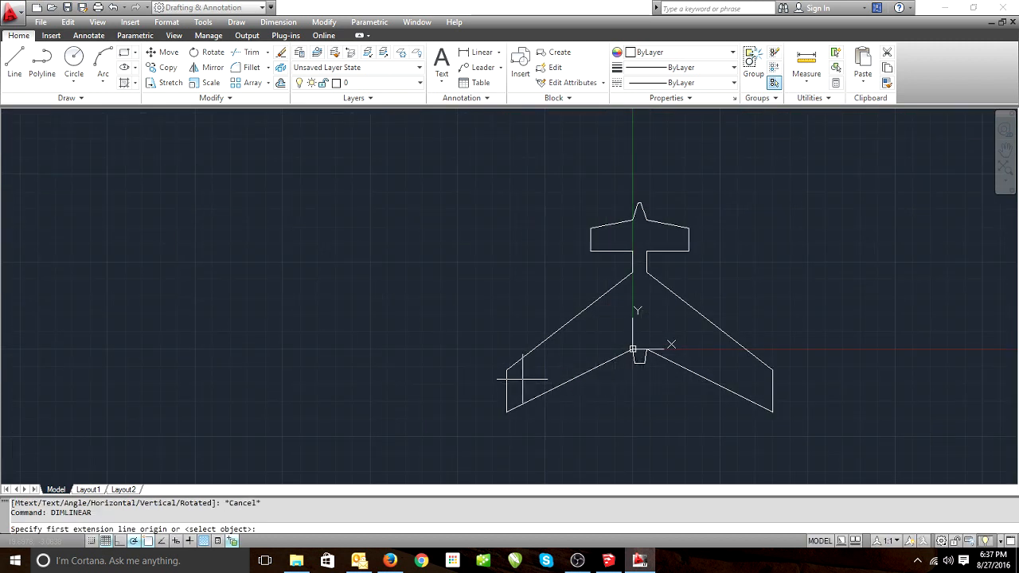
pyautogui.click(641, 201)
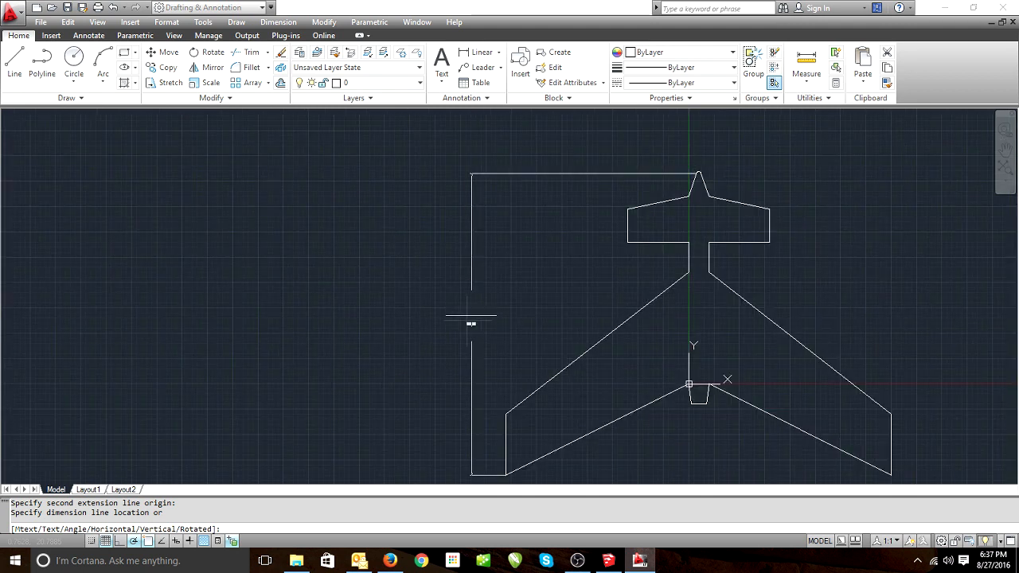
pyautogui.press('Escape')
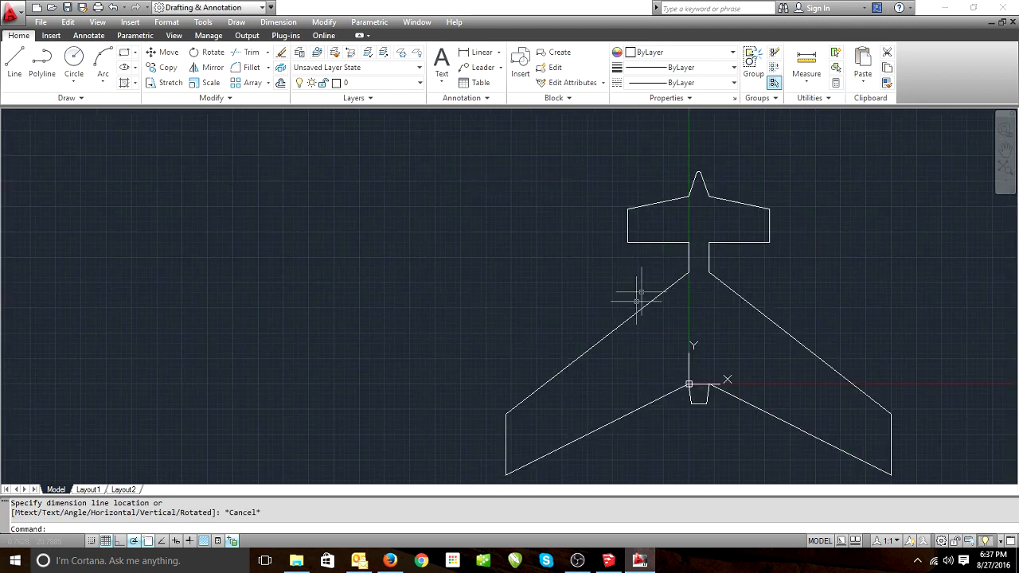
pyautogui.moveTo(697, 223)
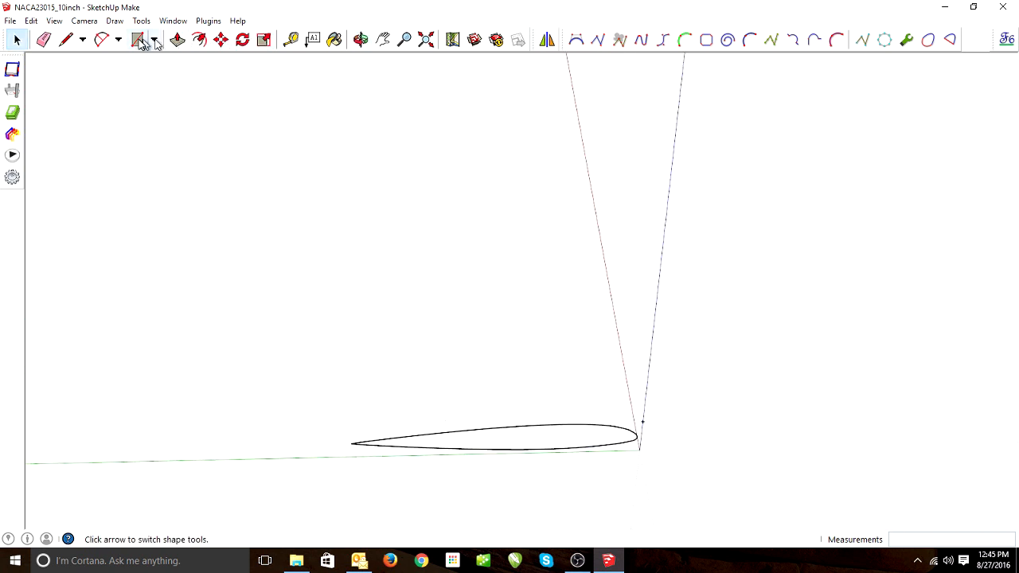
# Draw a rectangle starting at the airfoil's tail corner
pyautogui.click(137, 40)
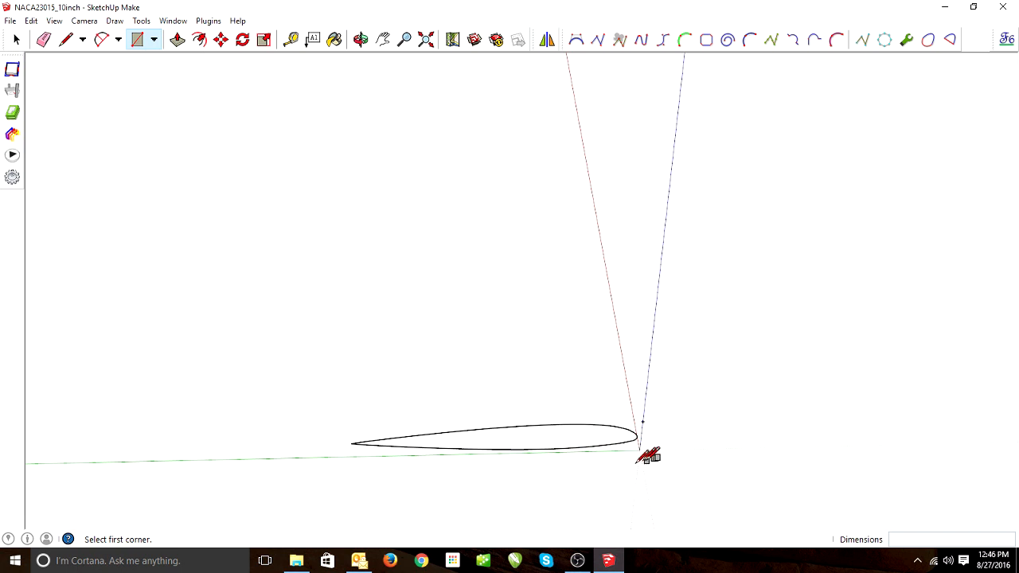
pyautogui.click(643, 454)
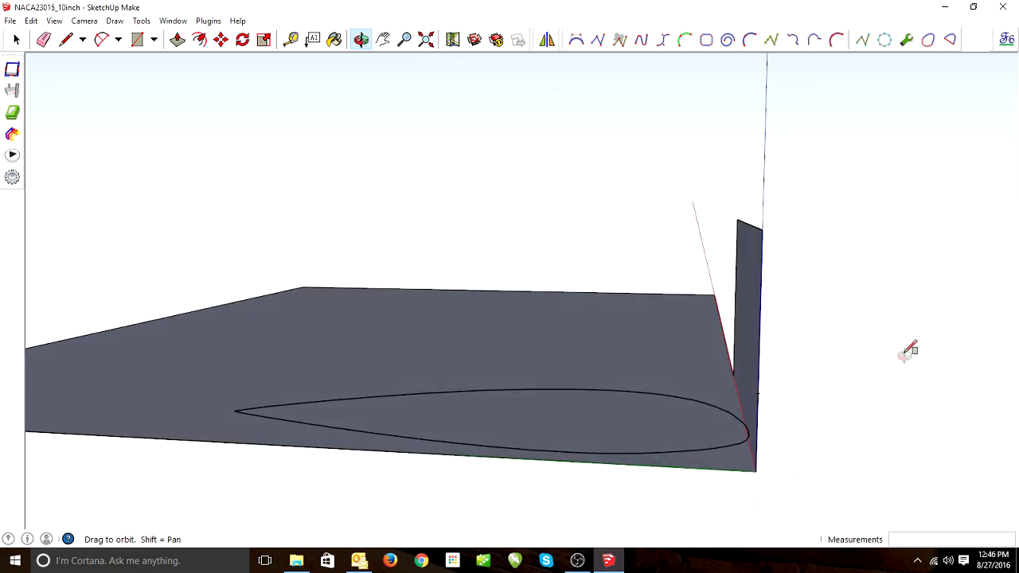
pyautogui.click(221, 40)
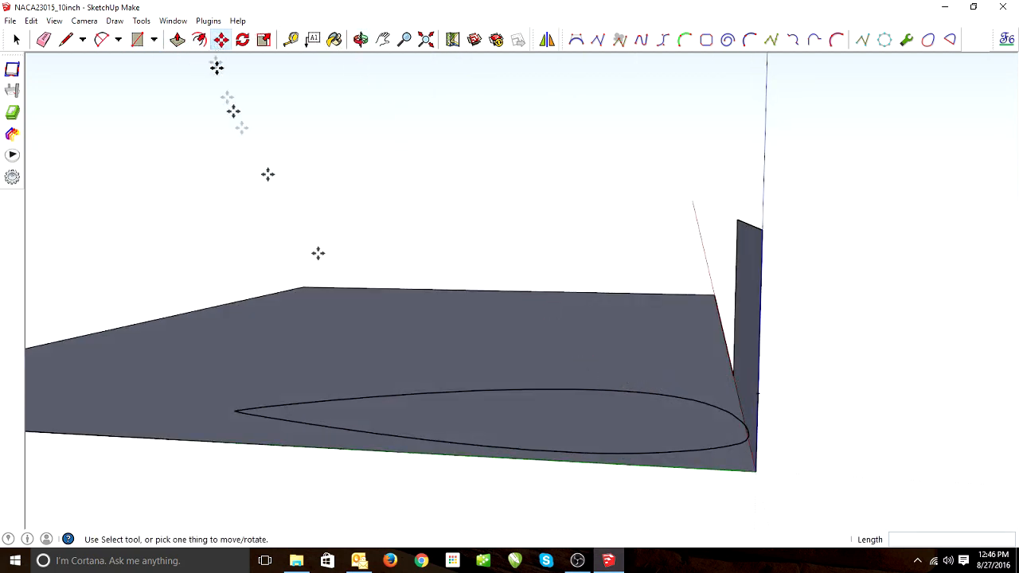
pyautogui.click(14, 40)
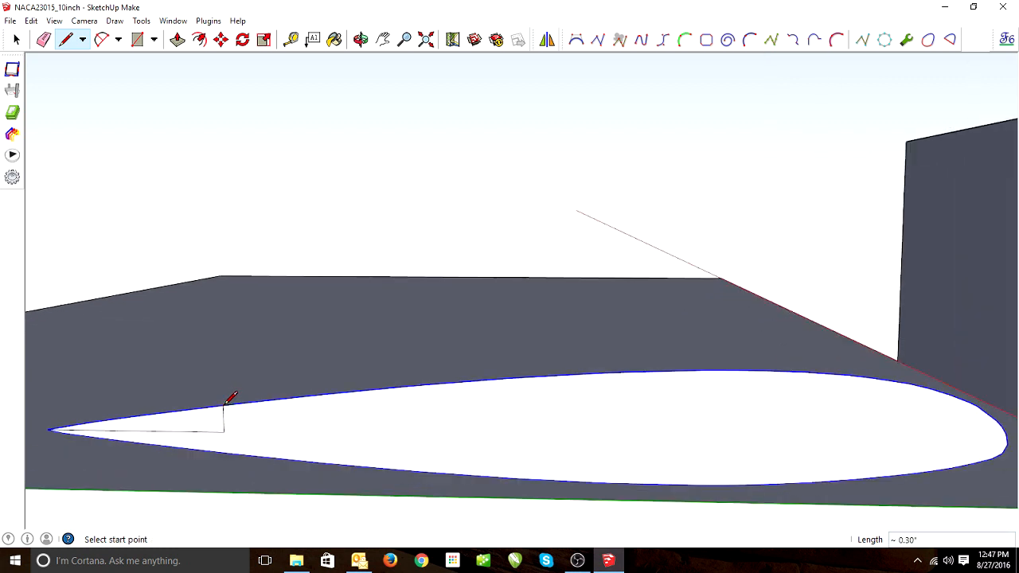
# Draw a slanted cut across the thin tail, erase unwanted edges, and select the cut edge
pyautogui.click(223, 406)
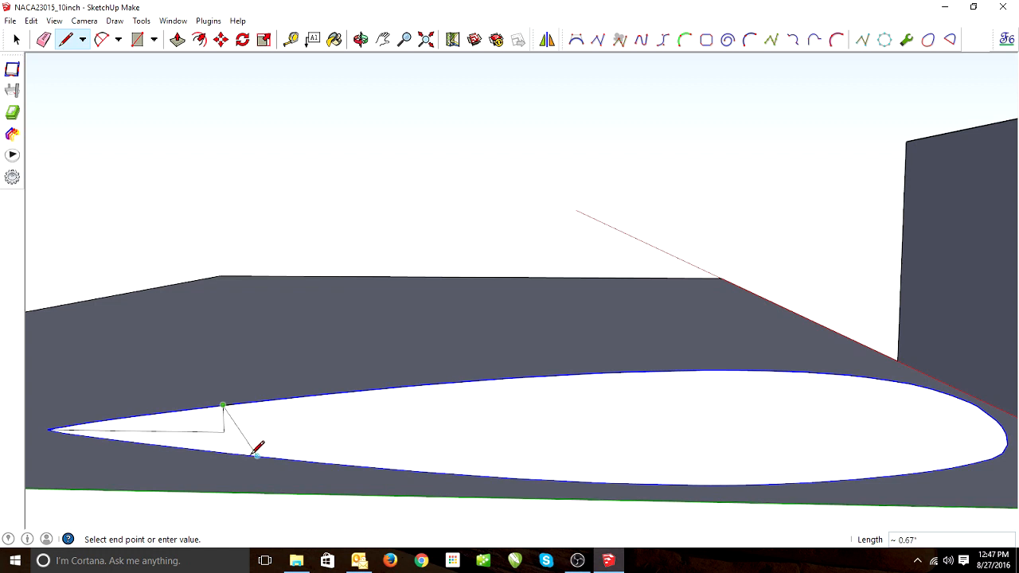
pyautogui.click(46, 39)
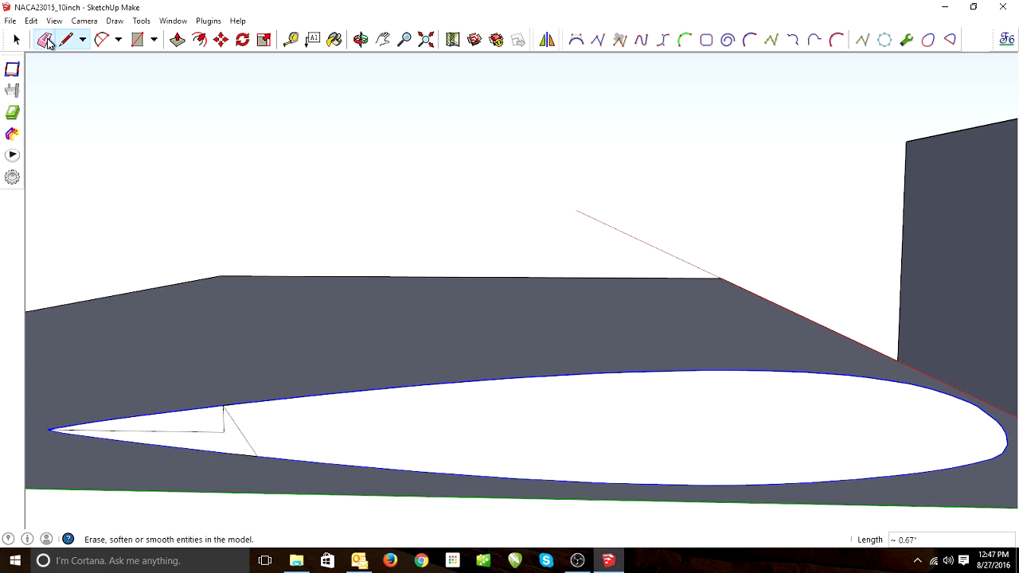
pyautogui.click(227, 428)
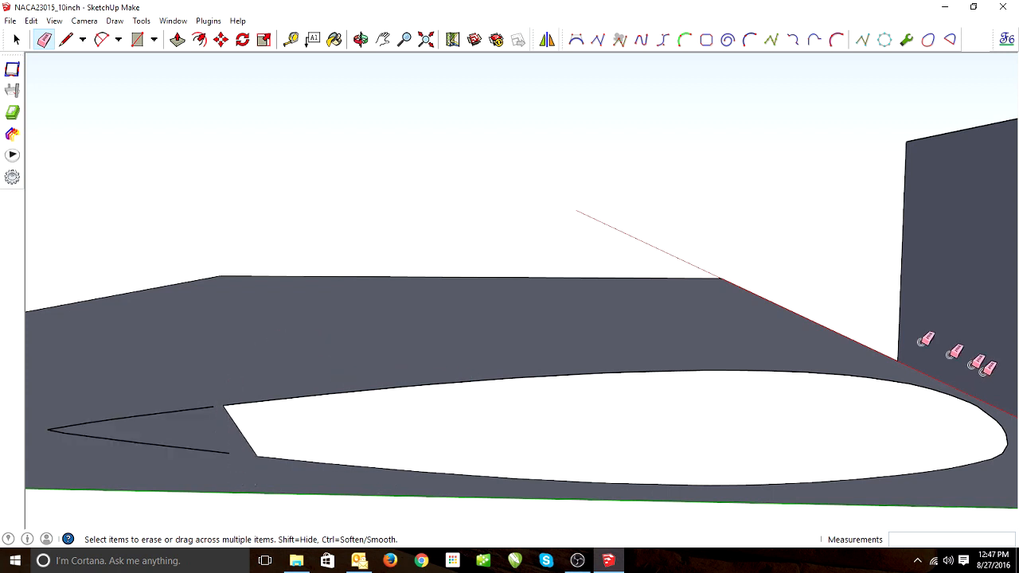
pyautogui.moveTo(619, 436)
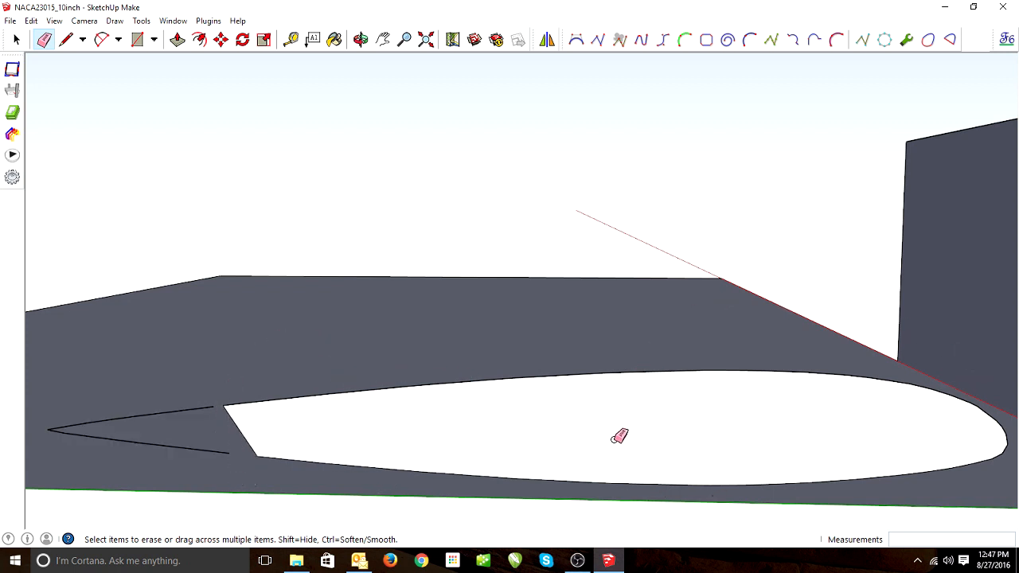
pyautogui.click(15, 40)
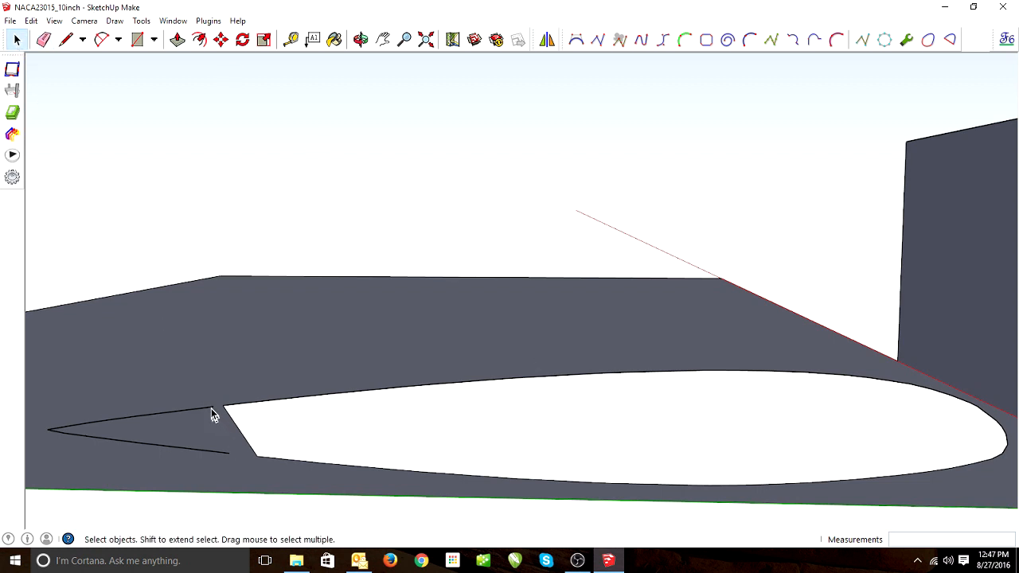
pyautogui.click(213, 416)
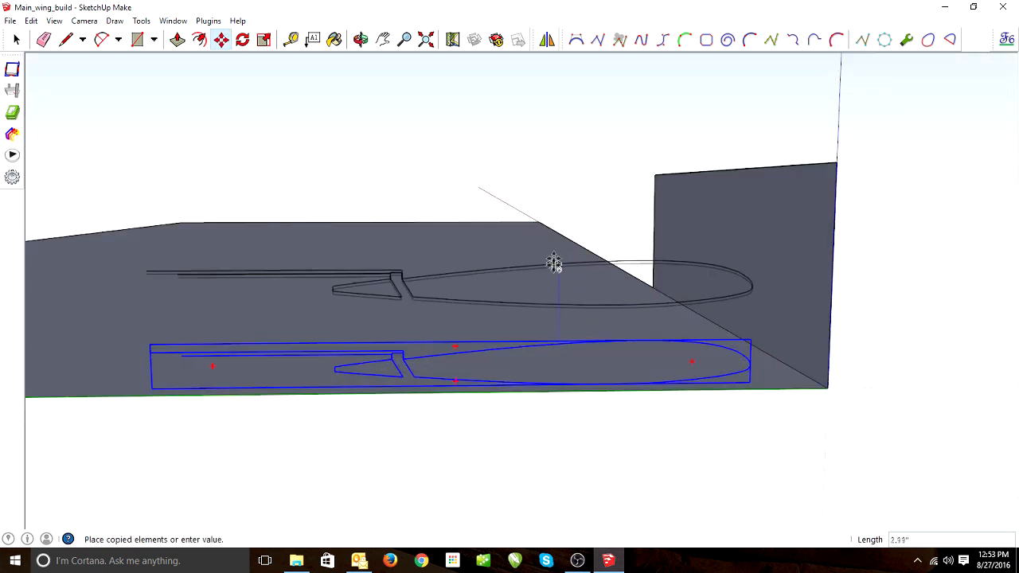
pyautogui.moveTo(554, 268)
pyautogui.write('1.5')
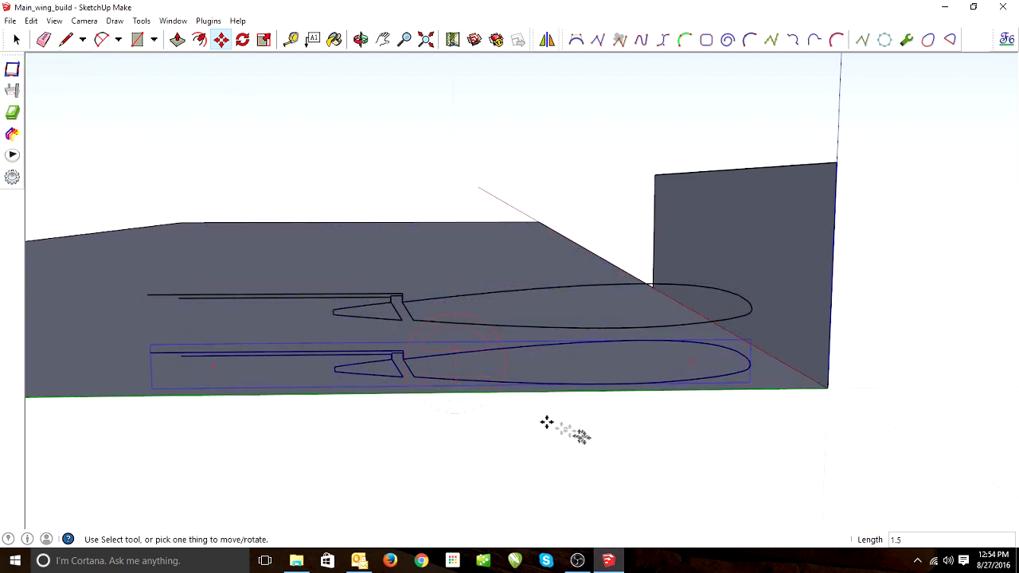
# Place a copy of the cutout just below the original, offset 1.5 and .125
pyautogui.click(361, 39)
pyautogui.write('.125')
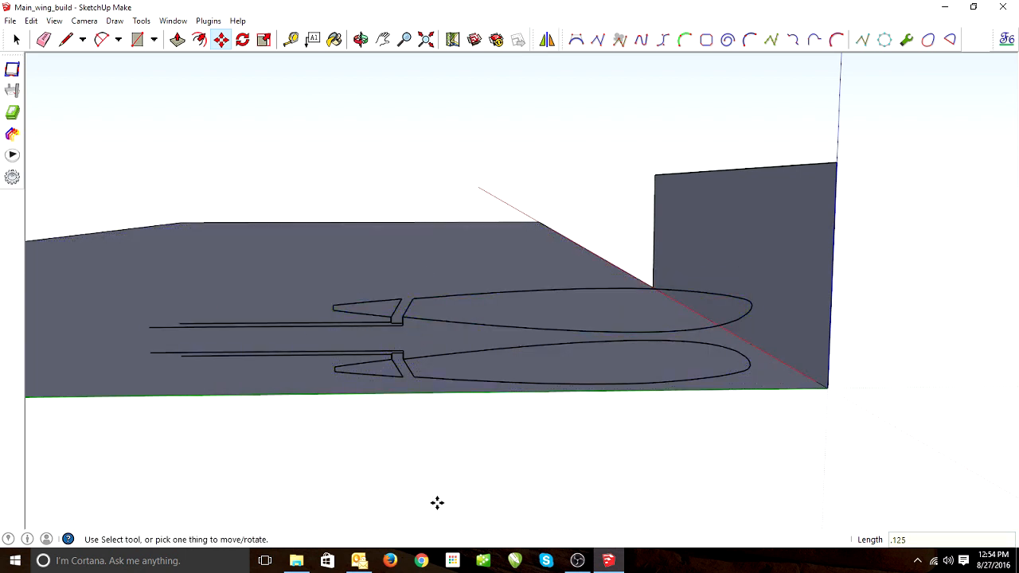
pyautogui.click(360, 39)
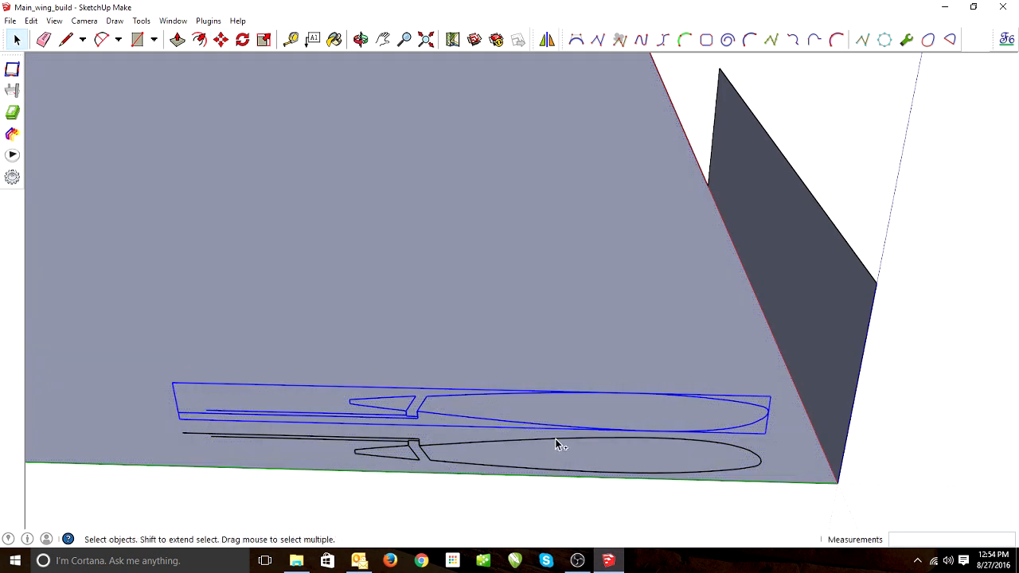
# Copy the pair of airfoil cutouts farther up the base face
pyautogui.click(220, 40)
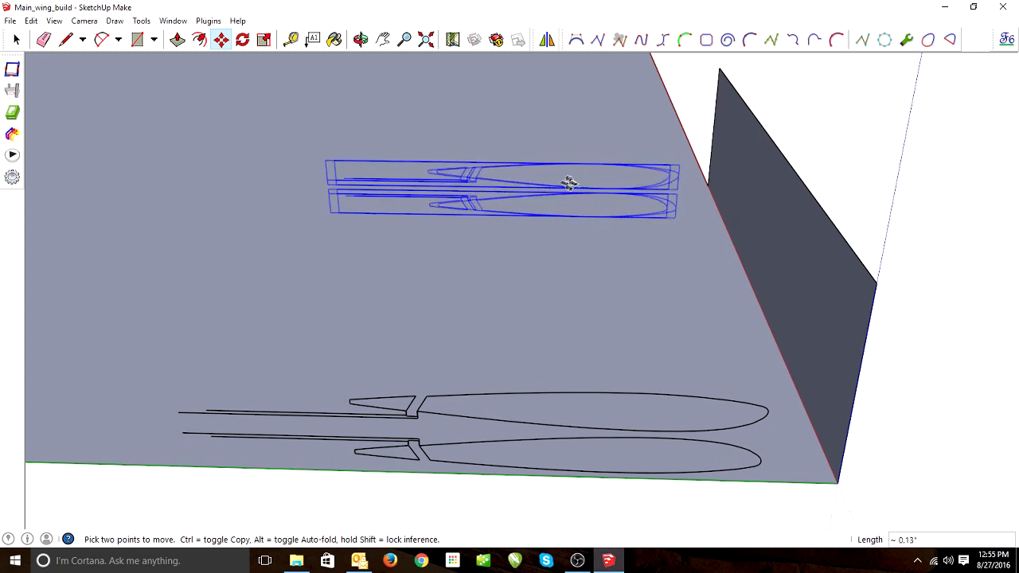
pyautogui.moveTo(569, 183); pyautogui.dragTo(409, 183)
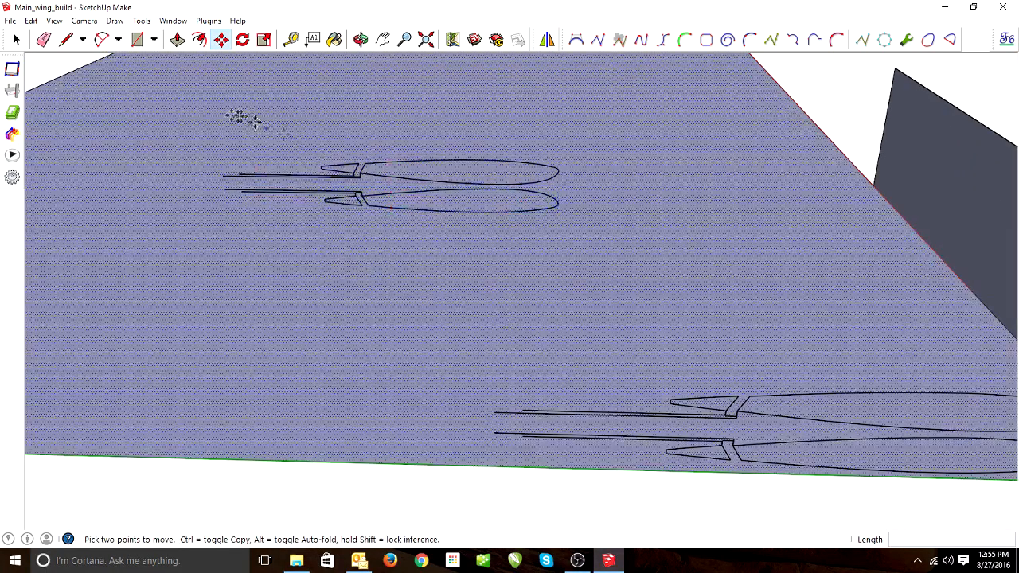
pyautogui.click(44, 40)
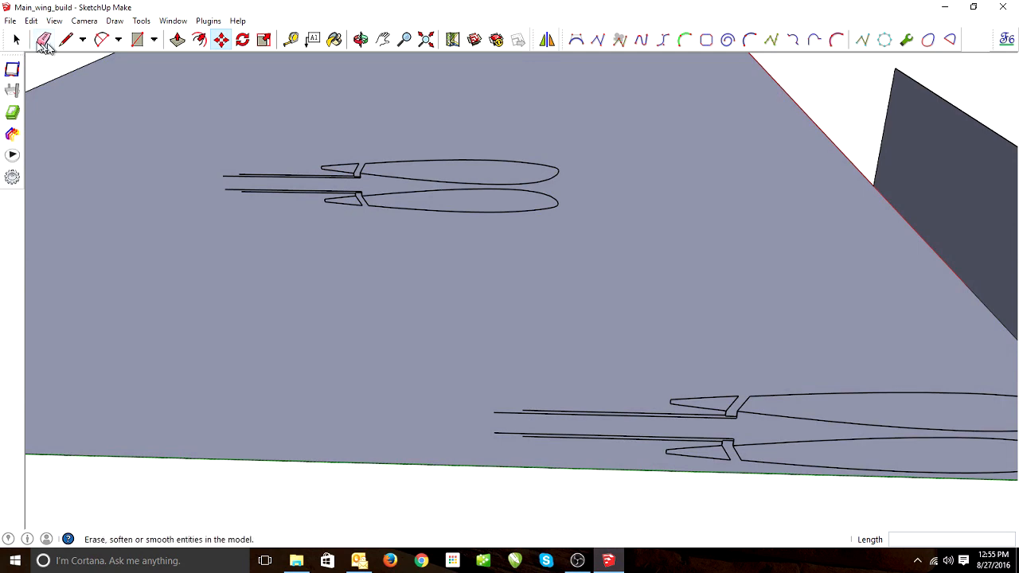
pyautogui.click(263, 40)
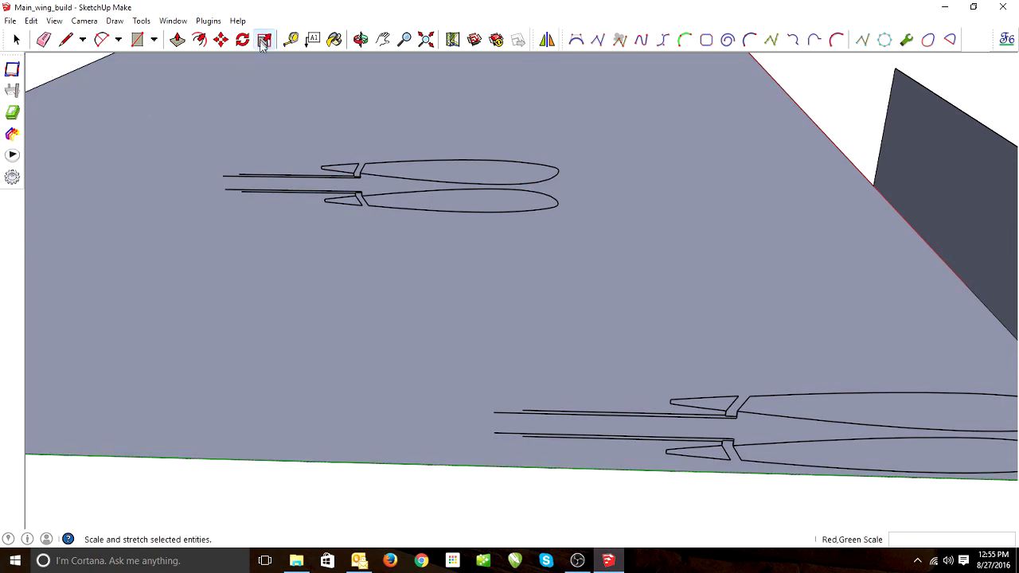
# Scale the far cutout down into a shorter, narrower profile
pyautogui.click(263, 39)
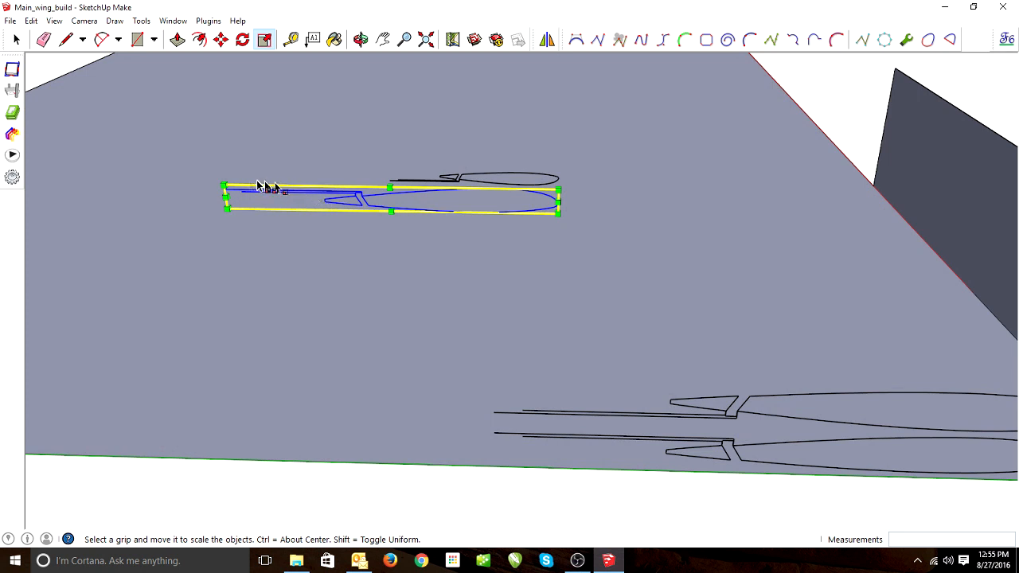
pyautogui.moveTo(227, 187); pyautogui.dragTo(277, 190)
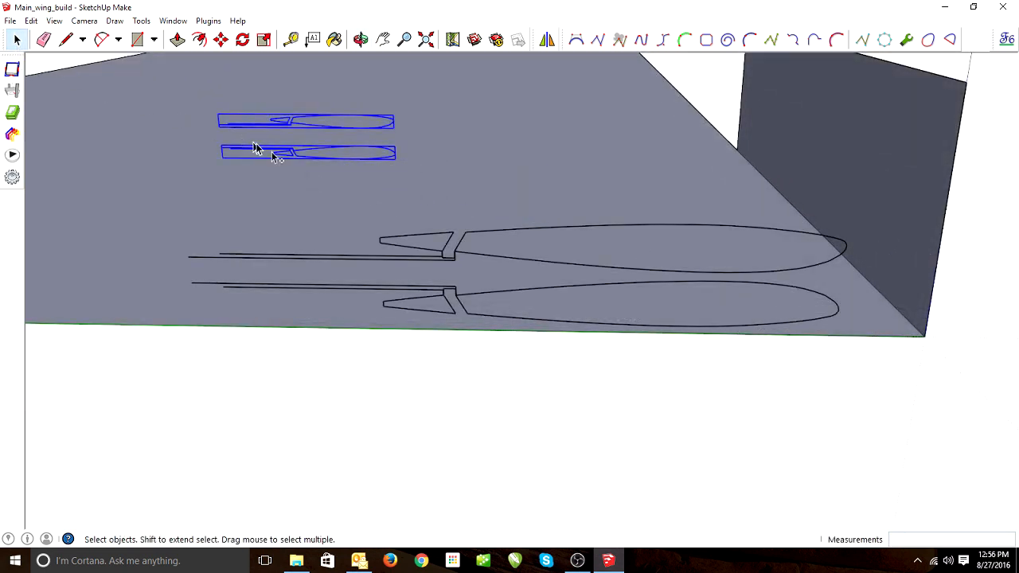
# Select one of the shrunken cutouts for copying
pyautogui.click(517, 255)
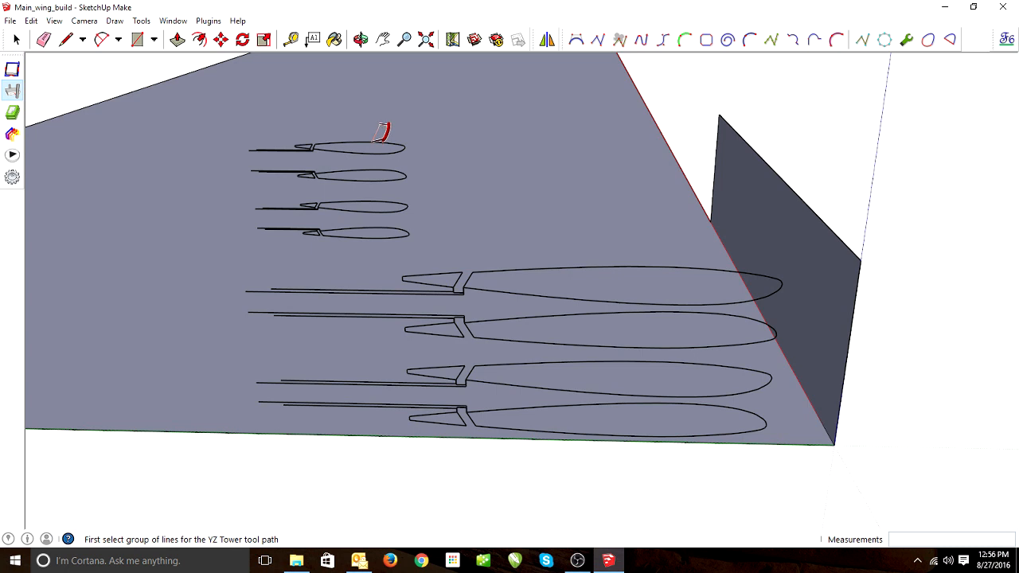
pyautogui.click(326, 147)
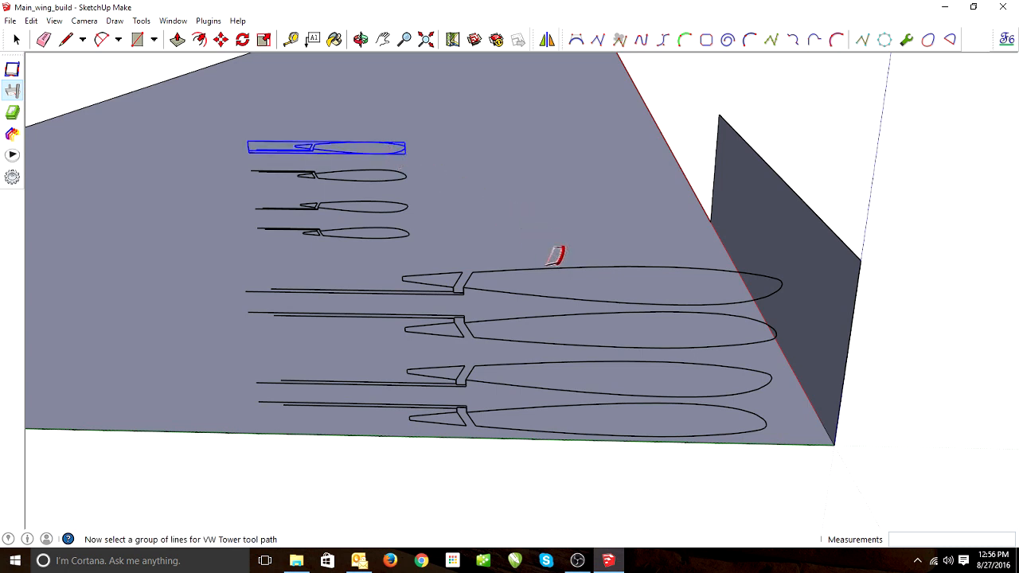
pyautogui.click(327, 283)
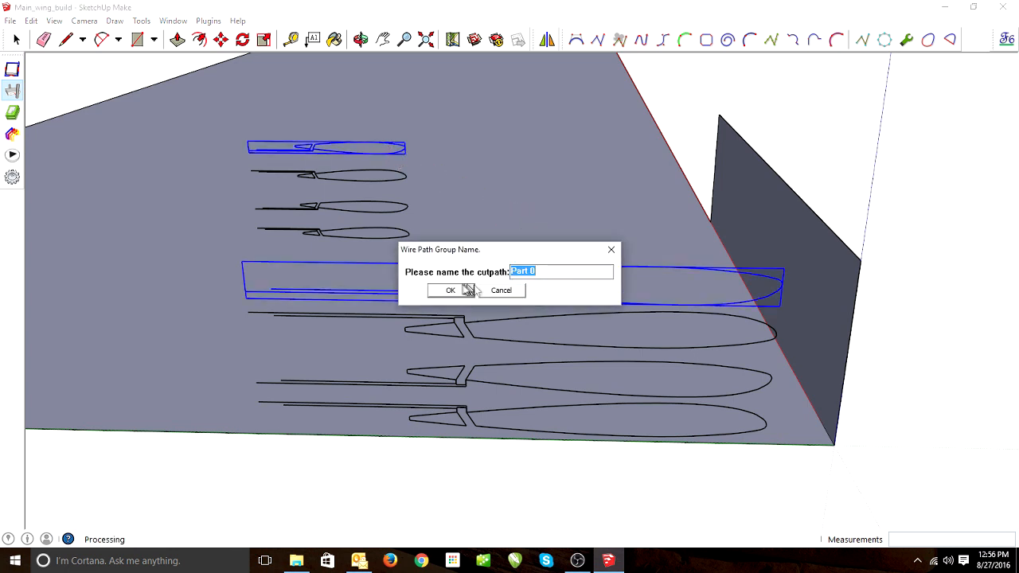
pyautogui.click(449, 290)
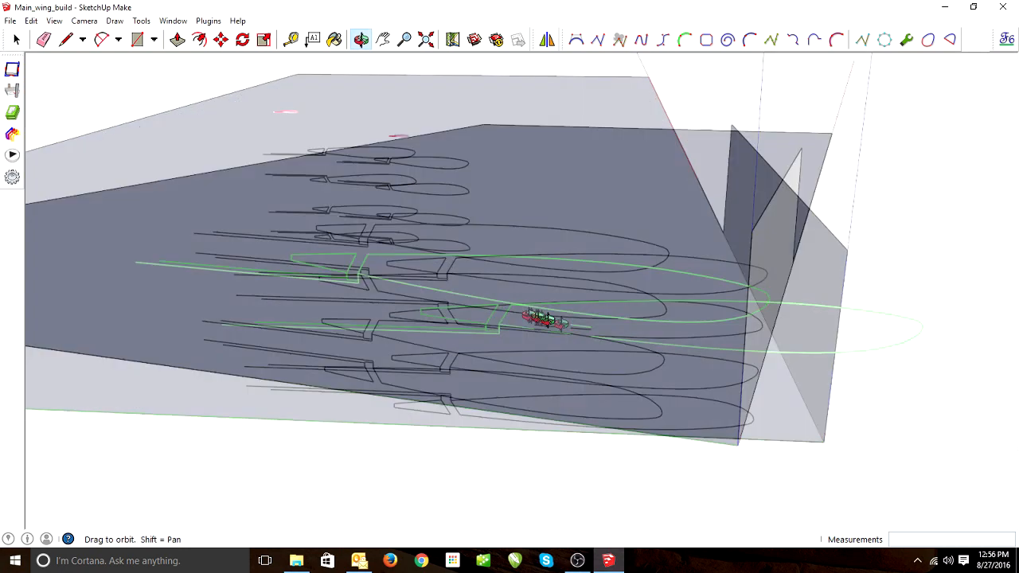
pyautogui.click(138, 40)
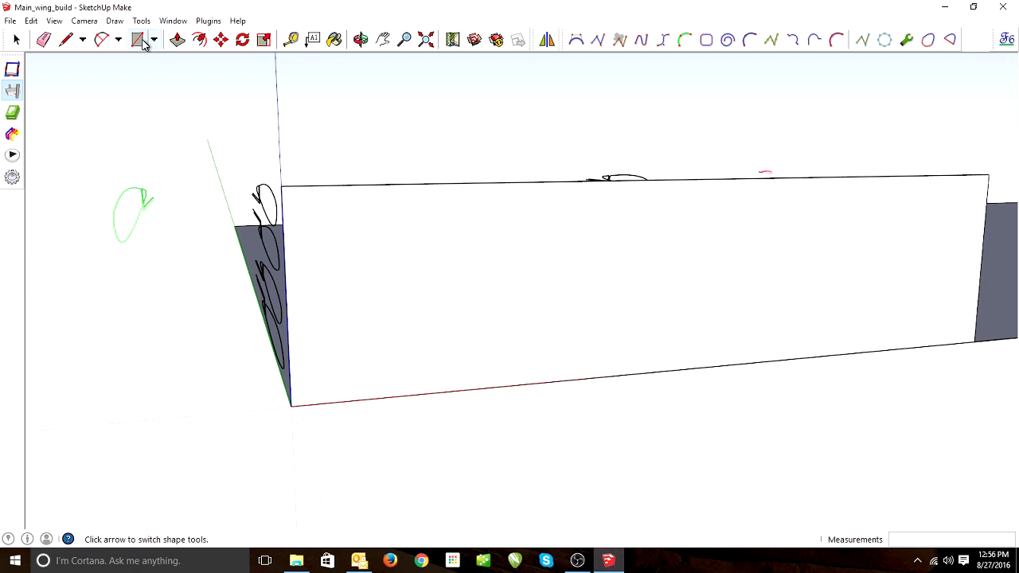
pyautogui.click(137, 40)
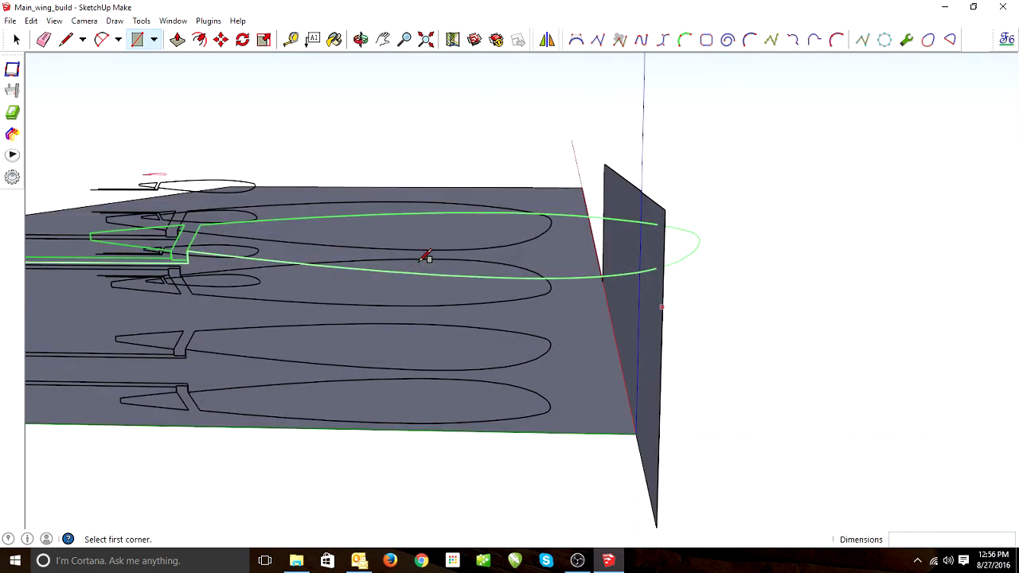
pyautogui.moveTo(398, 284)
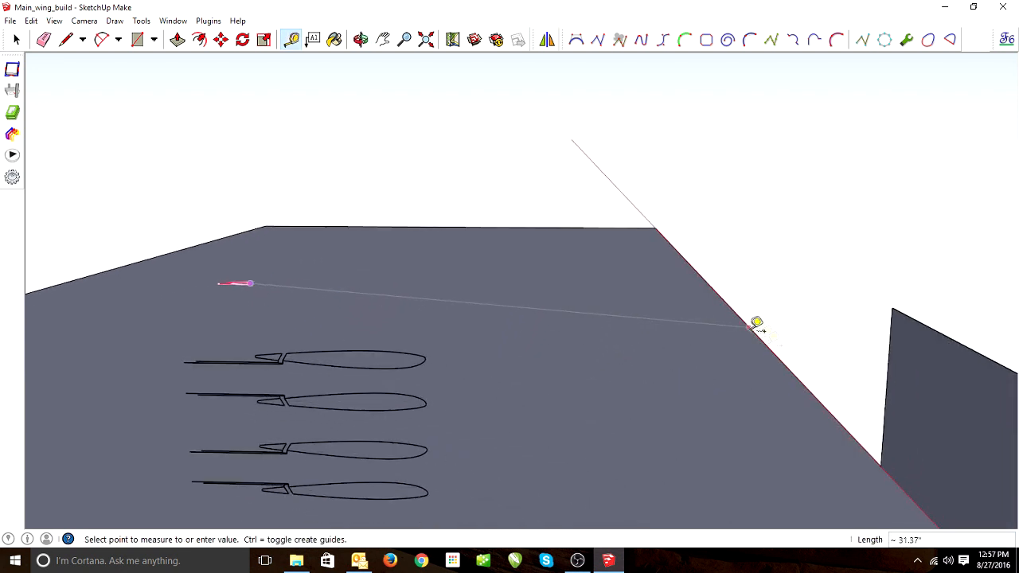
pyautogui.moveTo(895, 378)
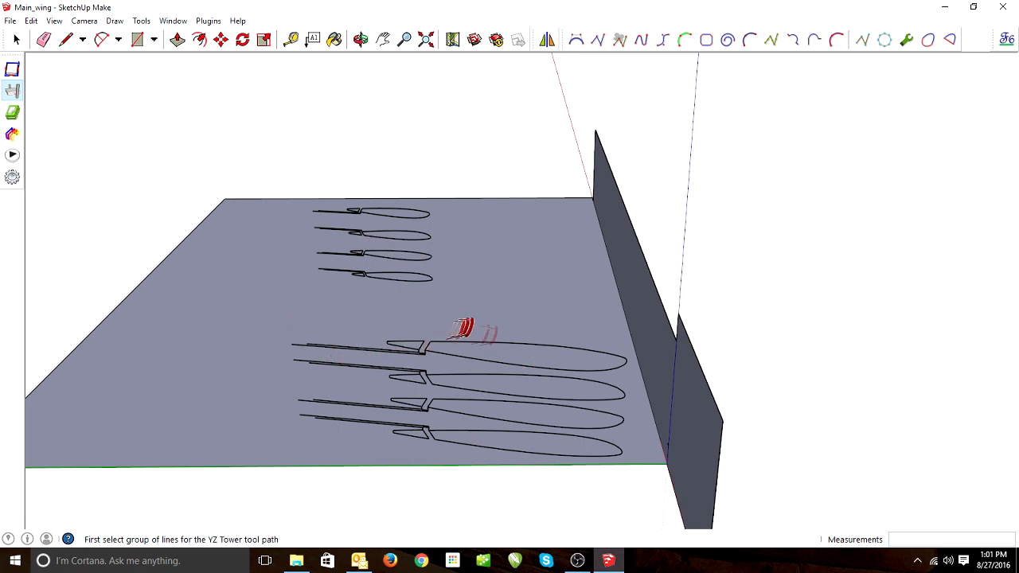
# Create a wire cut path on the first large airfoil, named Part 0
pyautogui.click(453, 347)
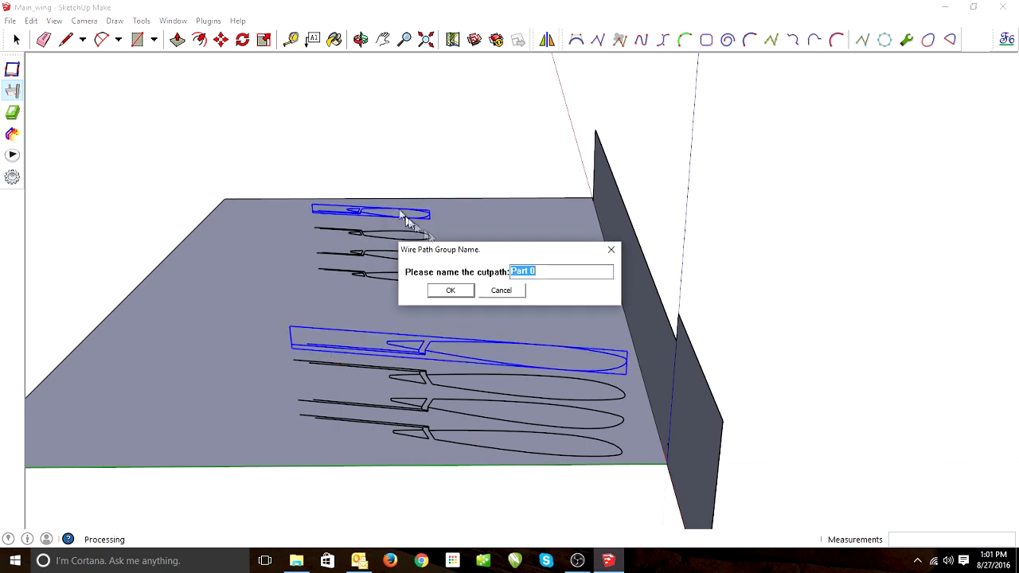
pyautogui.click(450, 289)
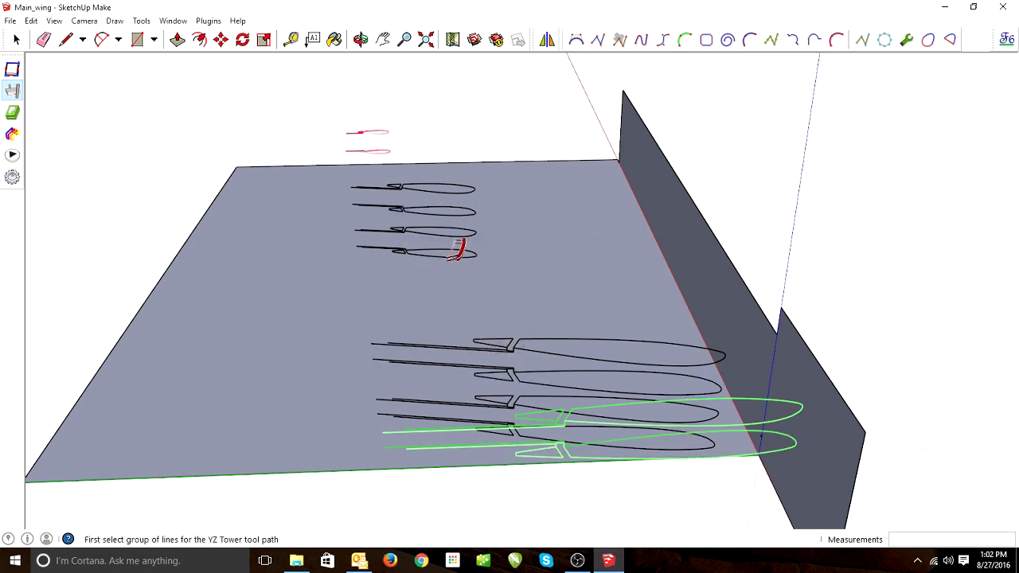
# Add a wire cut path on the next airfoil outline, named Part 2
pyautogui.click(414, 230)
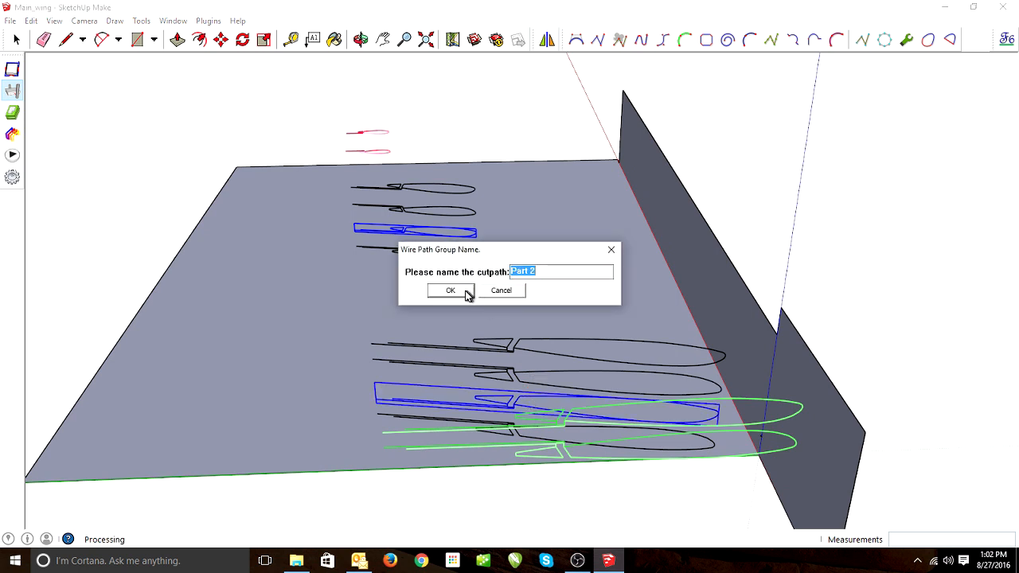
pyautogui.click(449, 290)
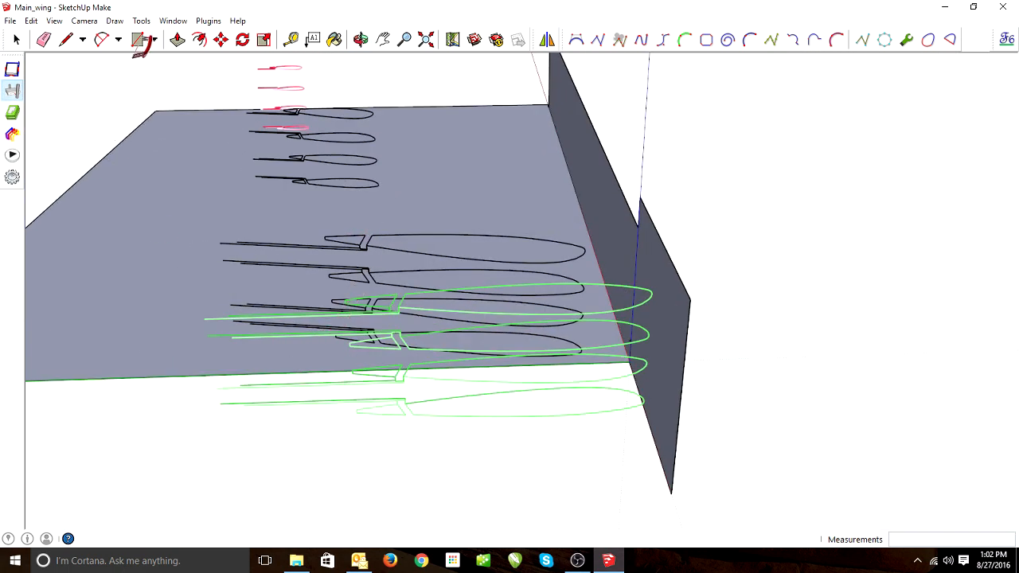
pyautogui.click(137, 40)
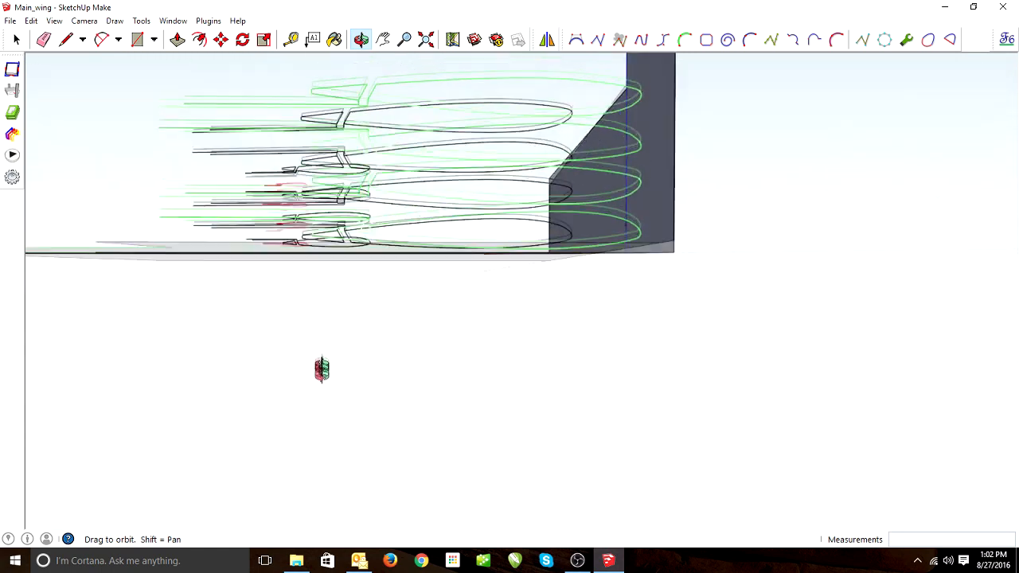
# Orbit across the cutter table and show the Basic Options settings
pyautogui.moveTo(322, 369); pyautogui.dragTo(300, 410)
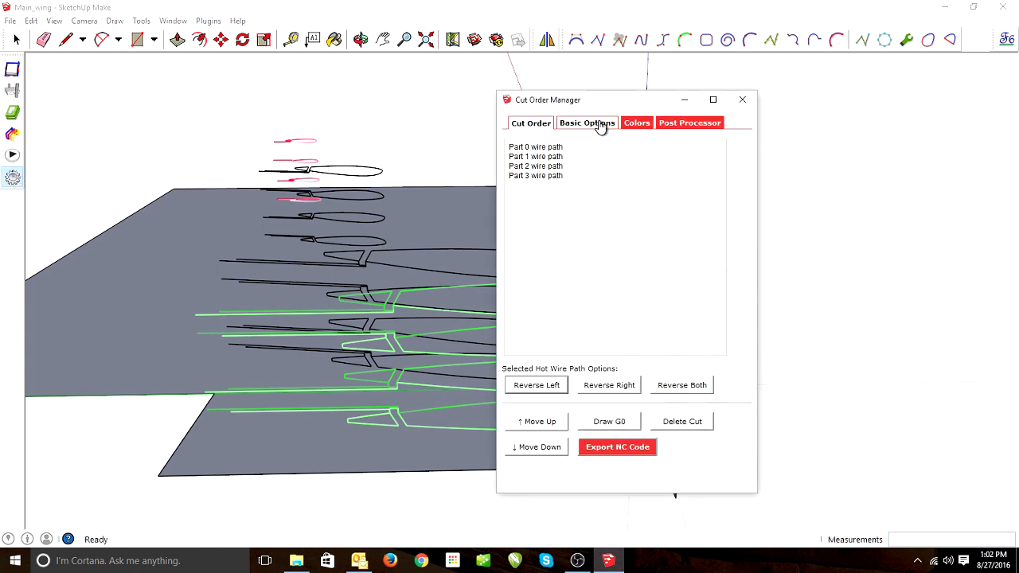
pyautogui.click(586, 123)
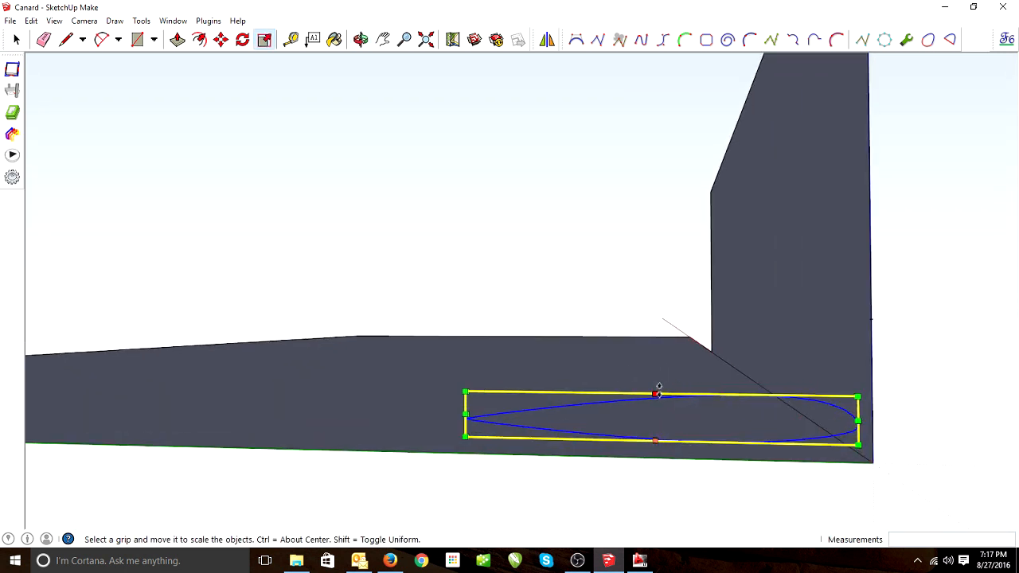
# Drag the canard airfoil's top grip down to flatten it, then adjust its thickness
pyautogui.moveTo(655, 394); pyautogui.dragTo(655, 441)
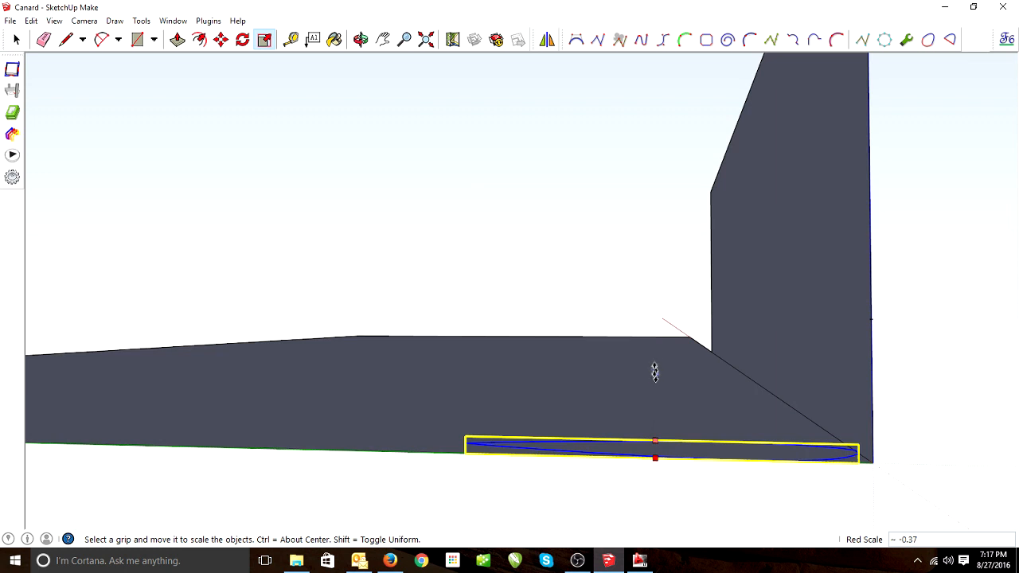
pyautogui.moveTo(655, 440); pyautogui.dragTo(669, 342)
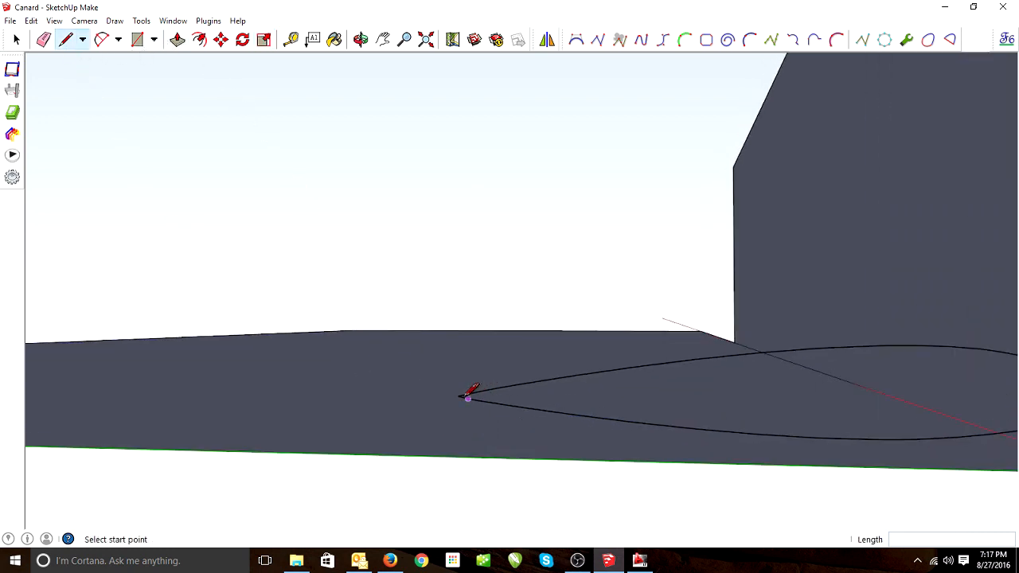
pyautogui.moveTo(491, 384)
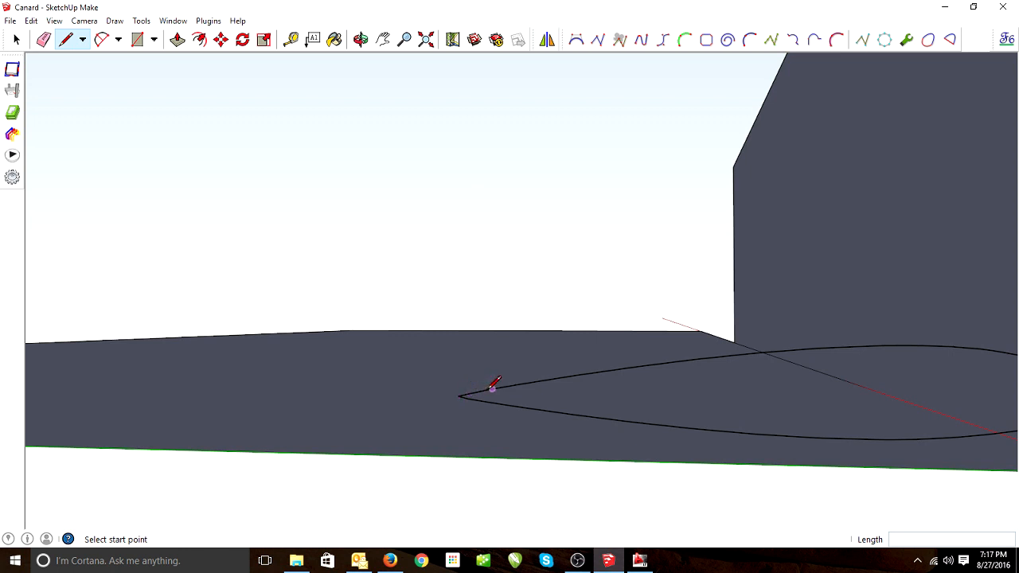
# Draw a 0.10-inch notch line on the airfoil's upper edge, then start the lead-in line near the nose
pyautogui.click(491, 386)
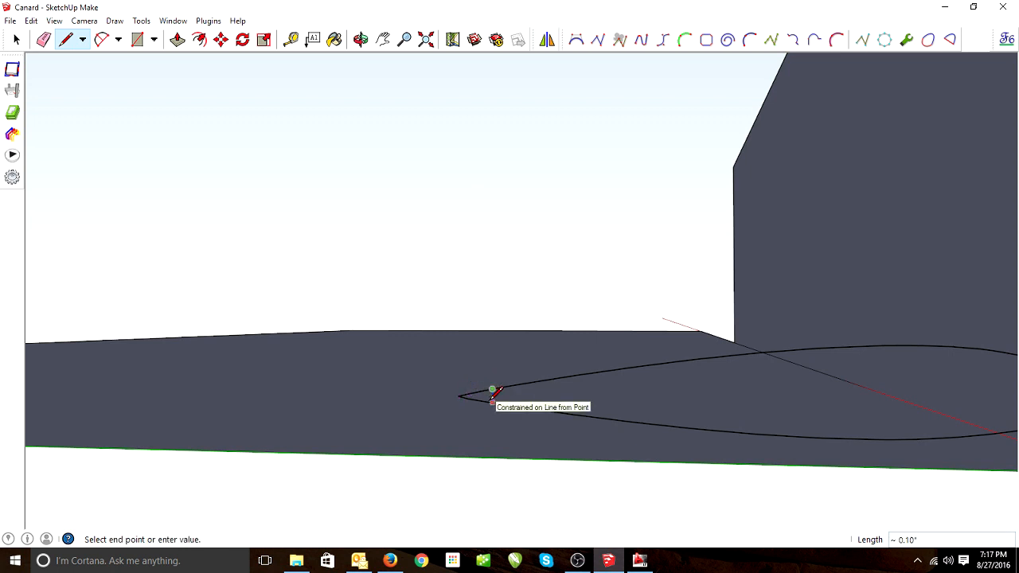
pyautogui.click(291, 39)
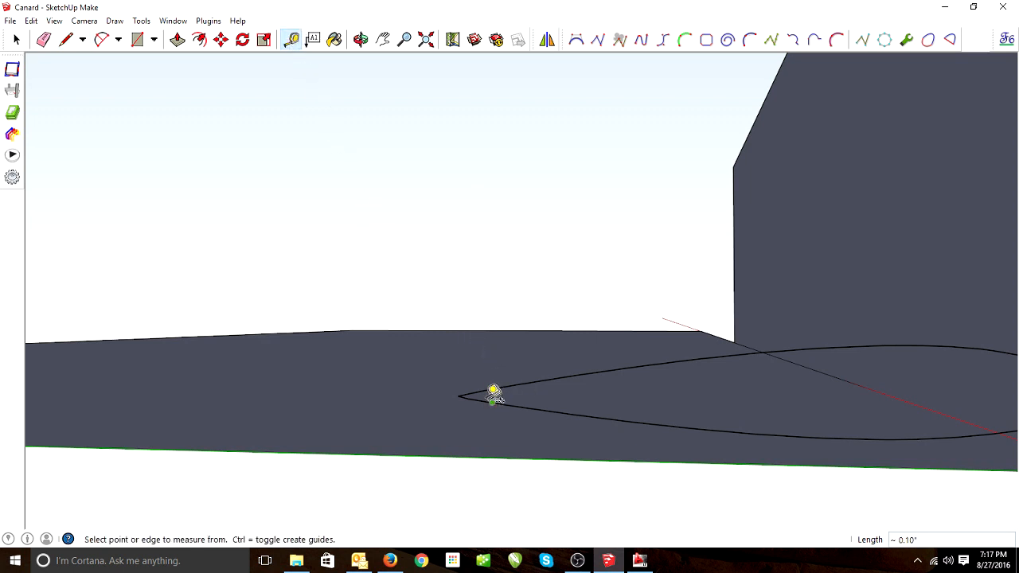
pyautogui.moveTo(136, 74)
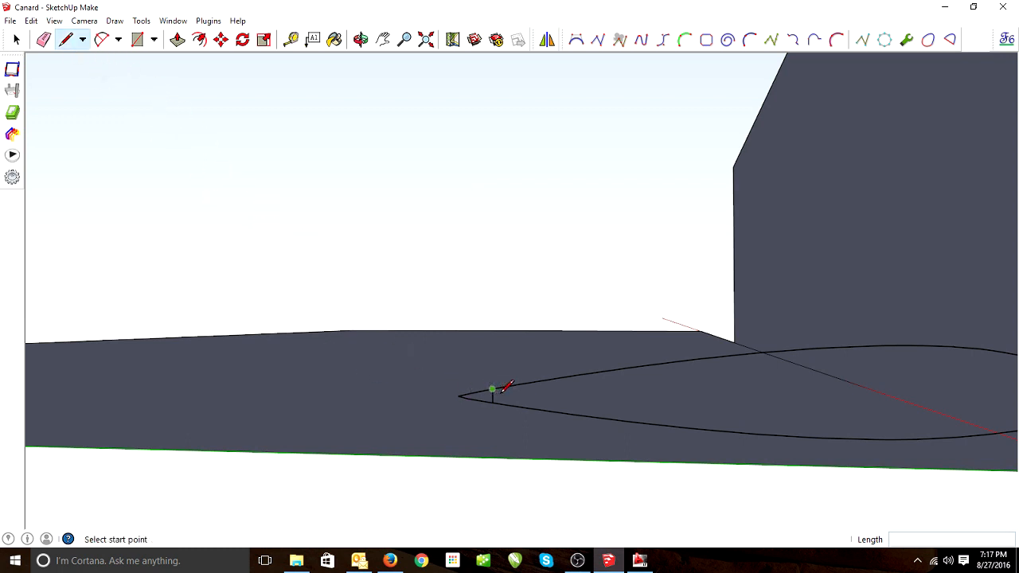
pyautogui.moveTo(498, 398)
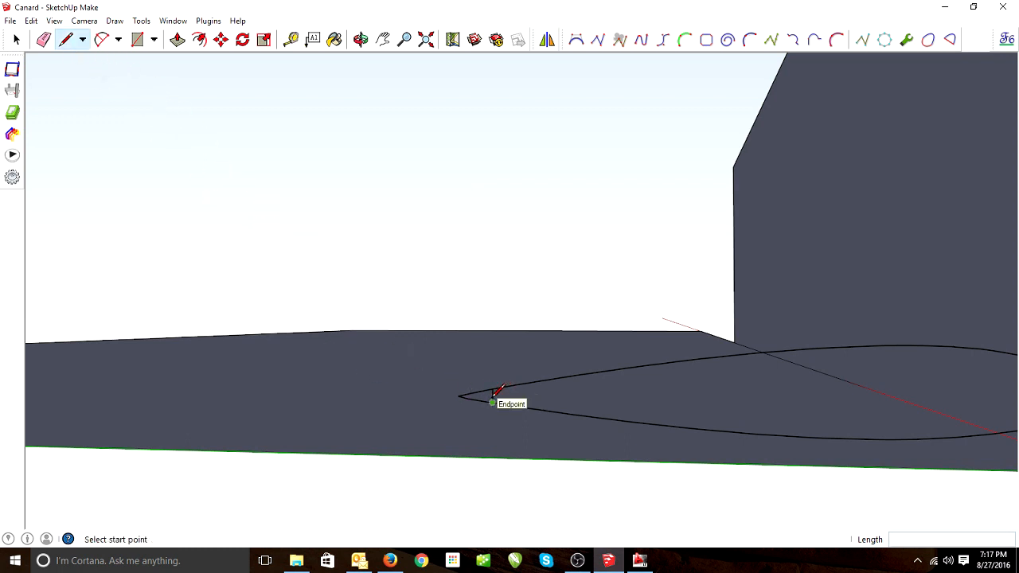
pyautogui.click(492, 402)
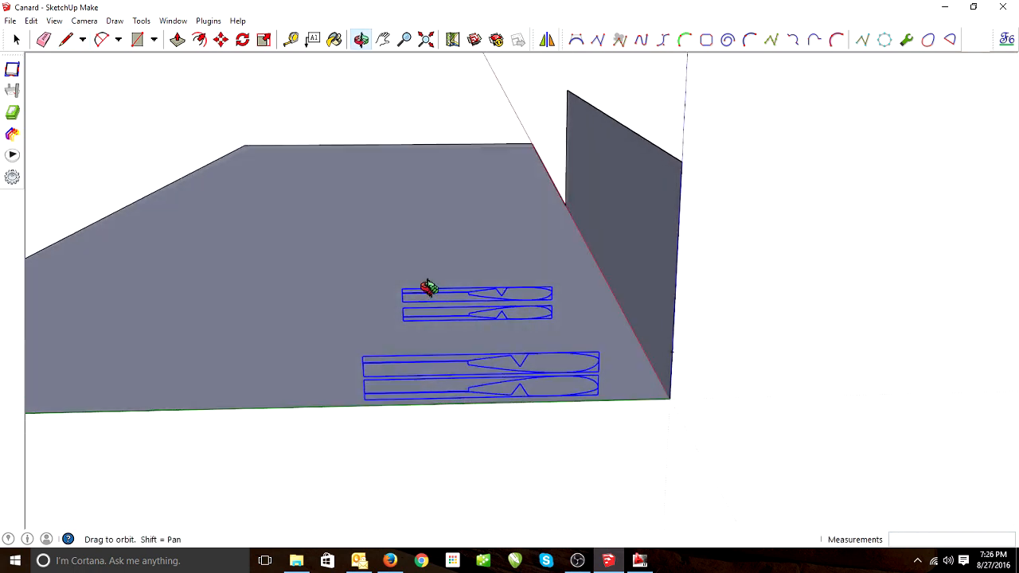
# Pick the top large and top small airfoils as the matching wire-cut path pair
pyautogui.click(222, 39)
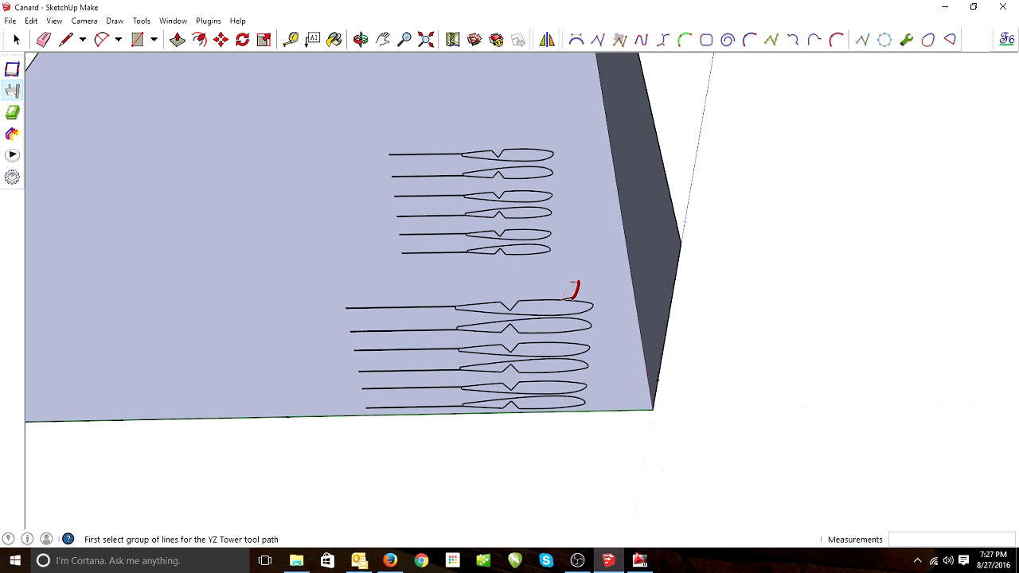
pyautogui.click(470, 308)
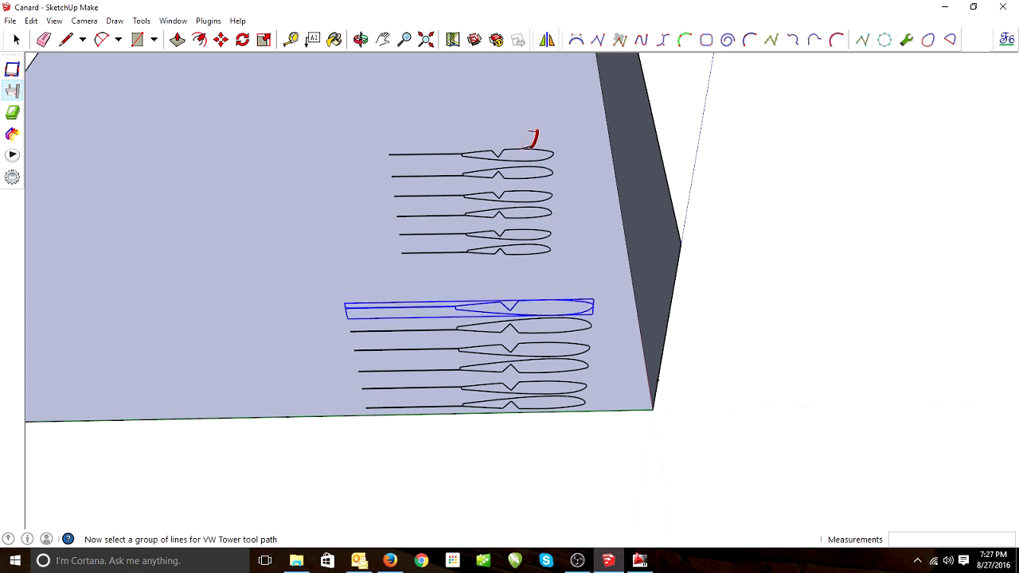
pyautogui.click(497, 155)
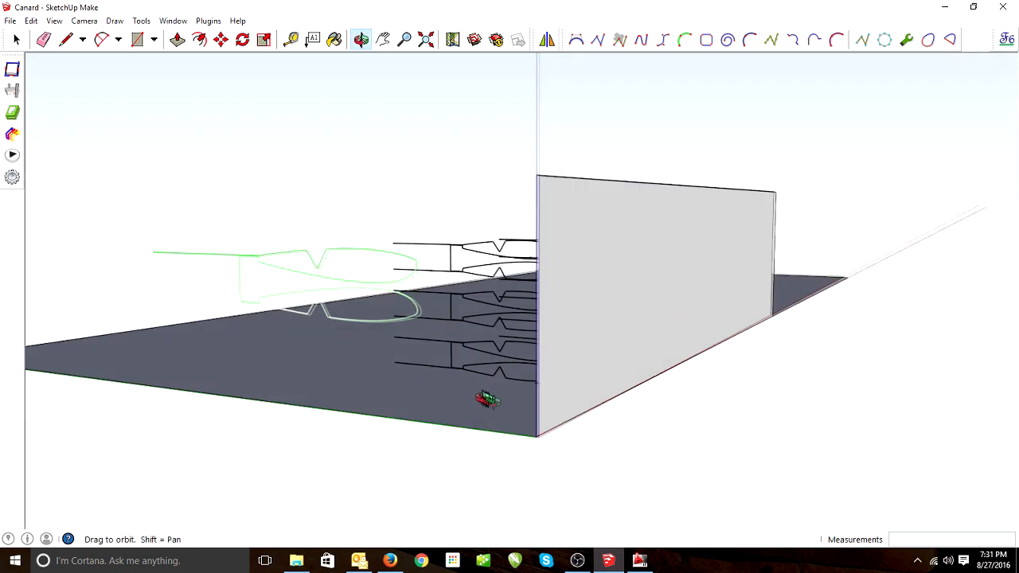
pyautogui.click(136, 40)
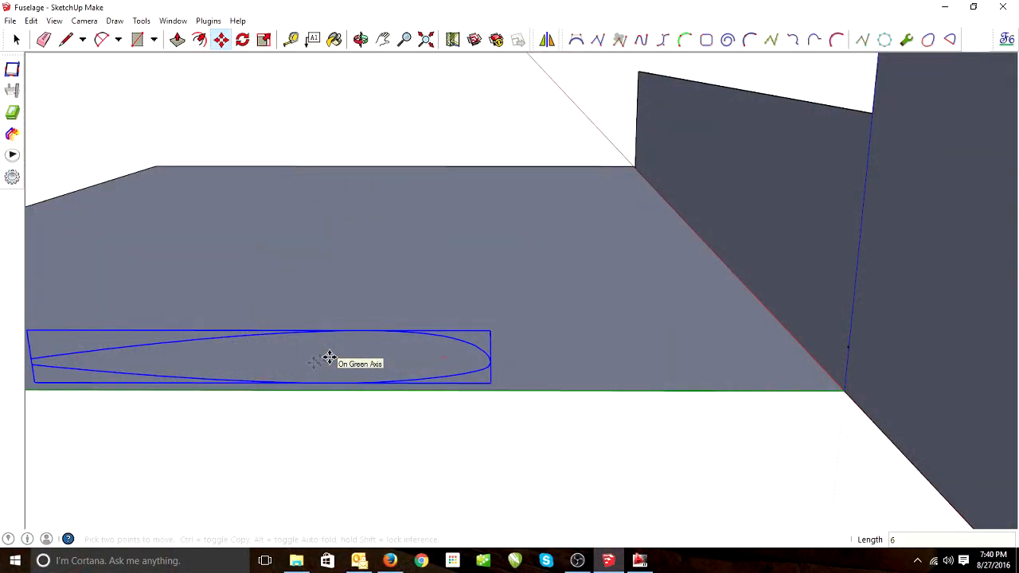
# Slide the airfoil outline 6 units along the table onto the fuselage side
pyautogui.moveTo(326, 356); pyautogui.dragTo(442, 356)
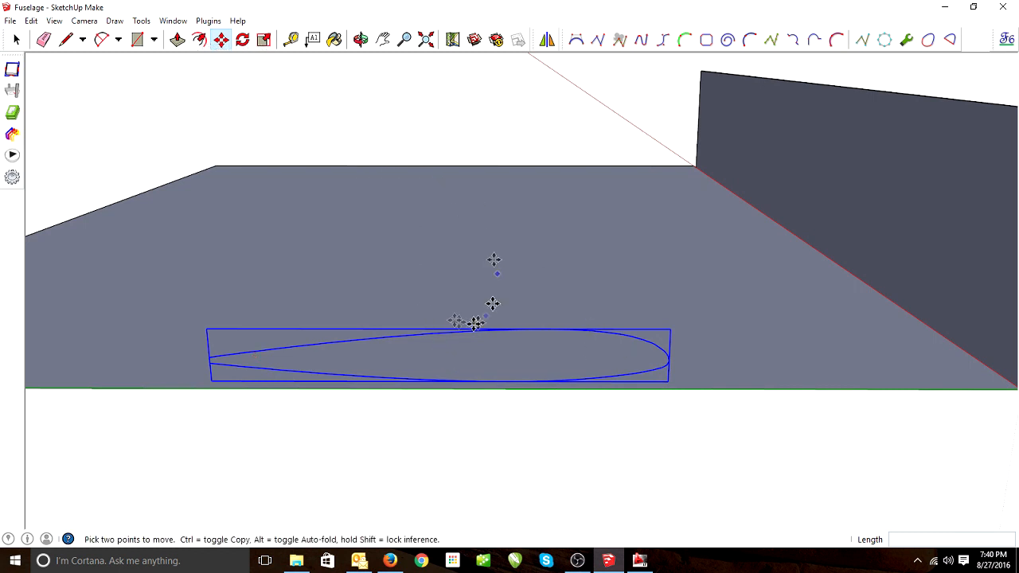
pyautogui.click(264, 39)
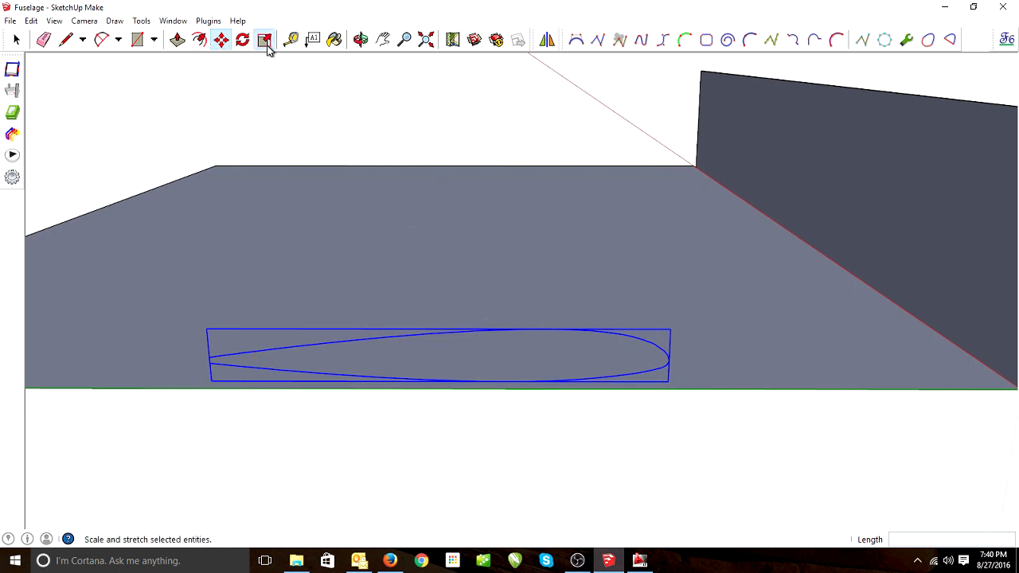
# Activate scaling for the fuselage airfoil outline without resizing it
pyautogui.click(265, 40)
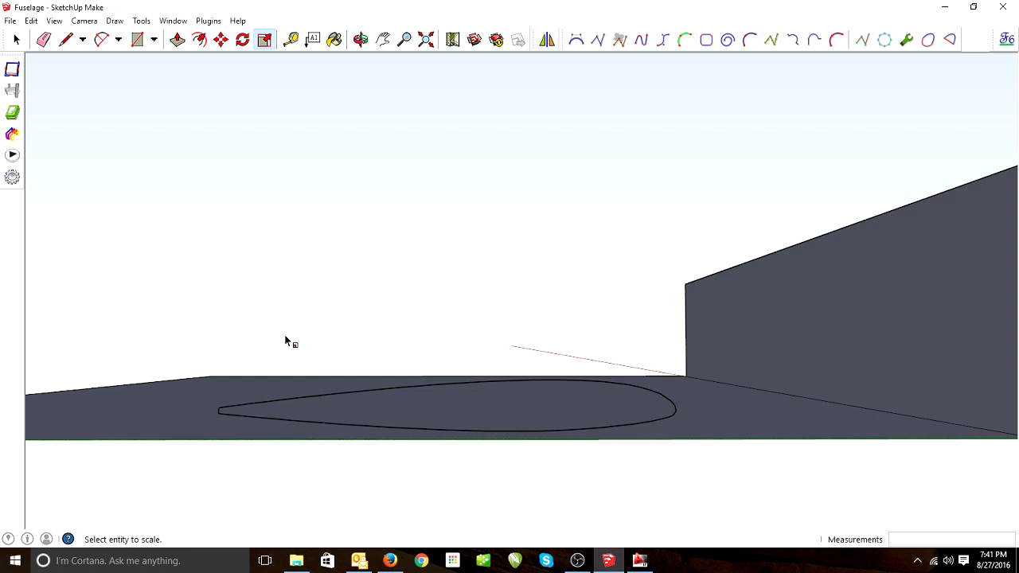
# Start a rectangle from the tail's bottom corner across the fuselage side
pyautogui.click(199, 39)
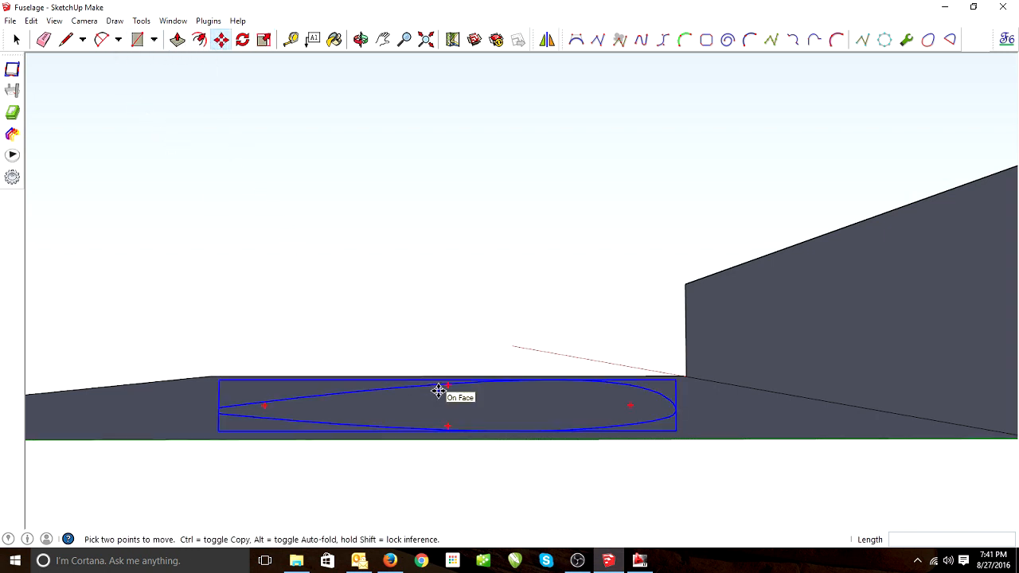
pyautogui.moveTo(438, 398)
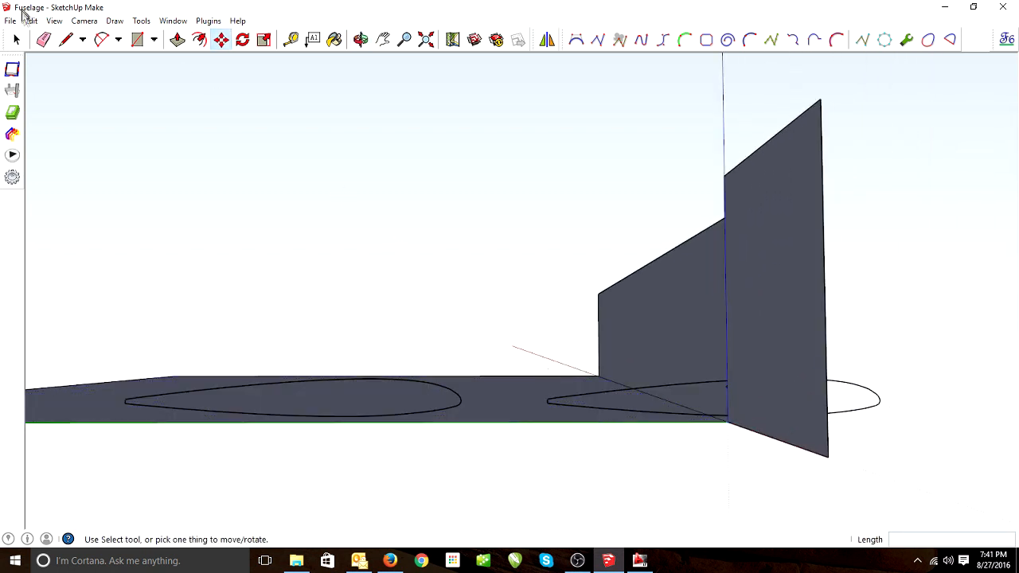
pyautogui.click(263, 39)
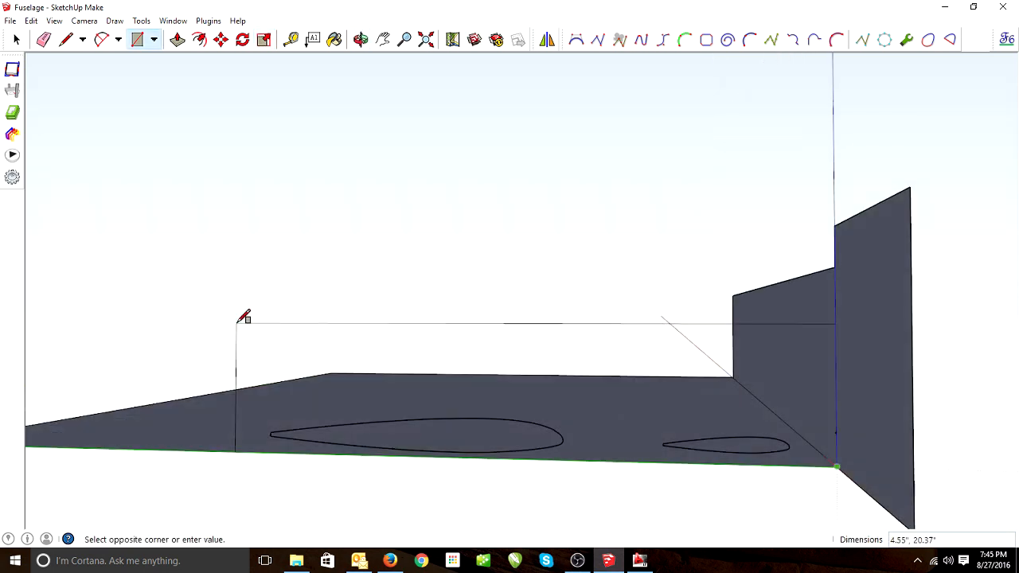
# Finish the rectangle at 3 by 20.75 inches, then start and cancel a thin second one
pyautogui.write('3')
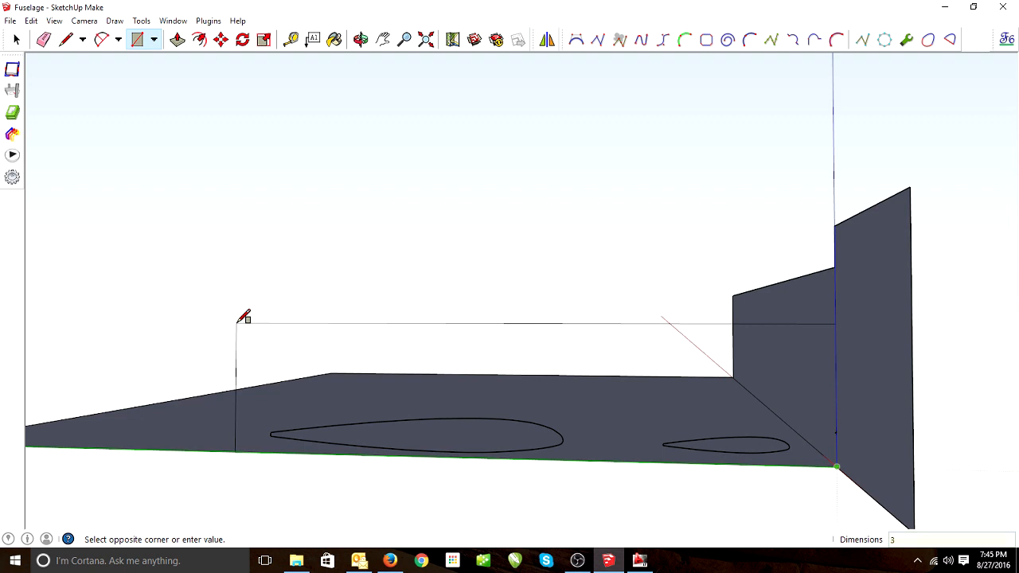
pyautogui.write('3,20.75')
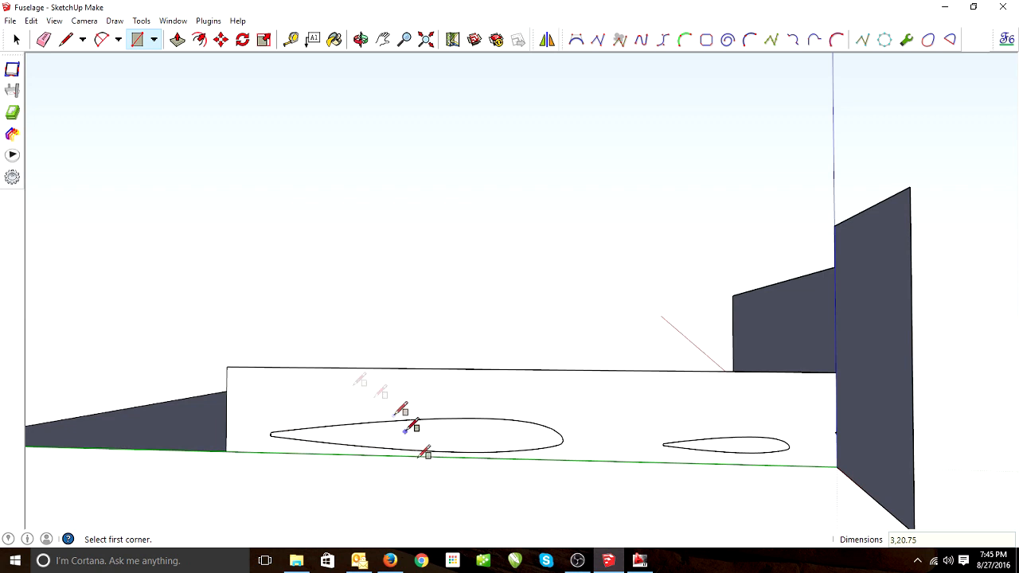
pyautogui.moveTo(12, 90)
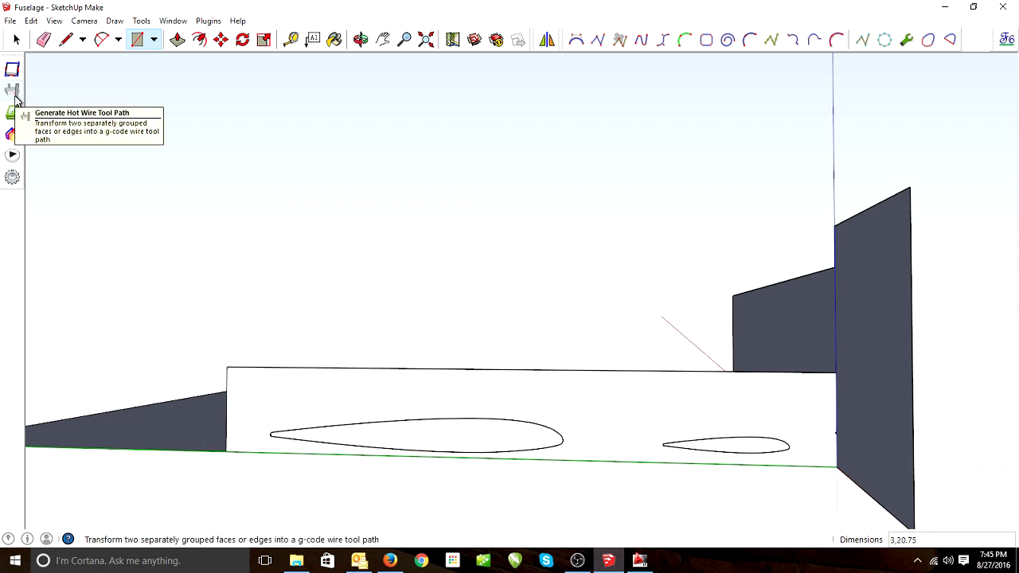
pyautogui.moveTo(115, 40)
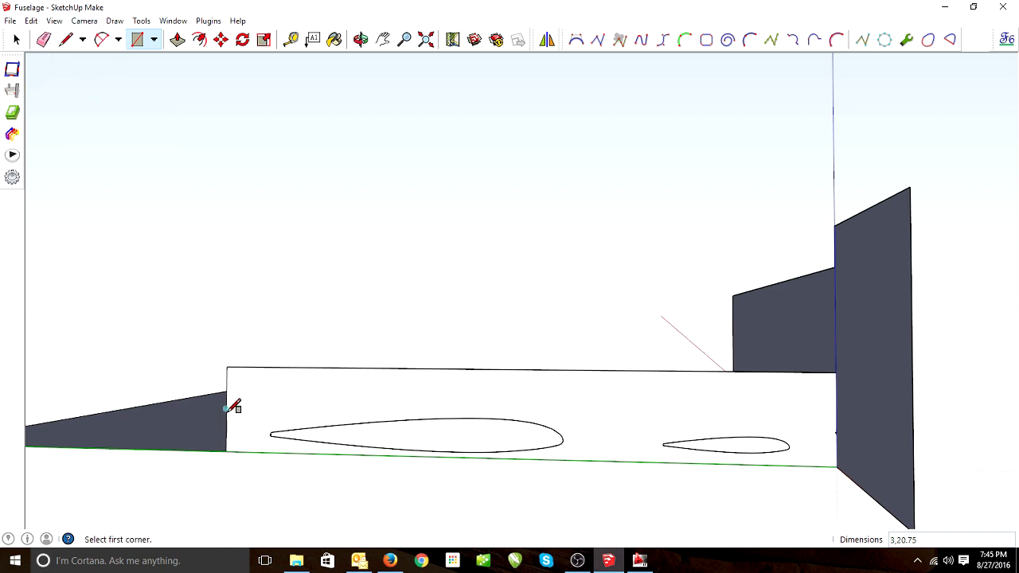
pyautogui.click(225, 408)
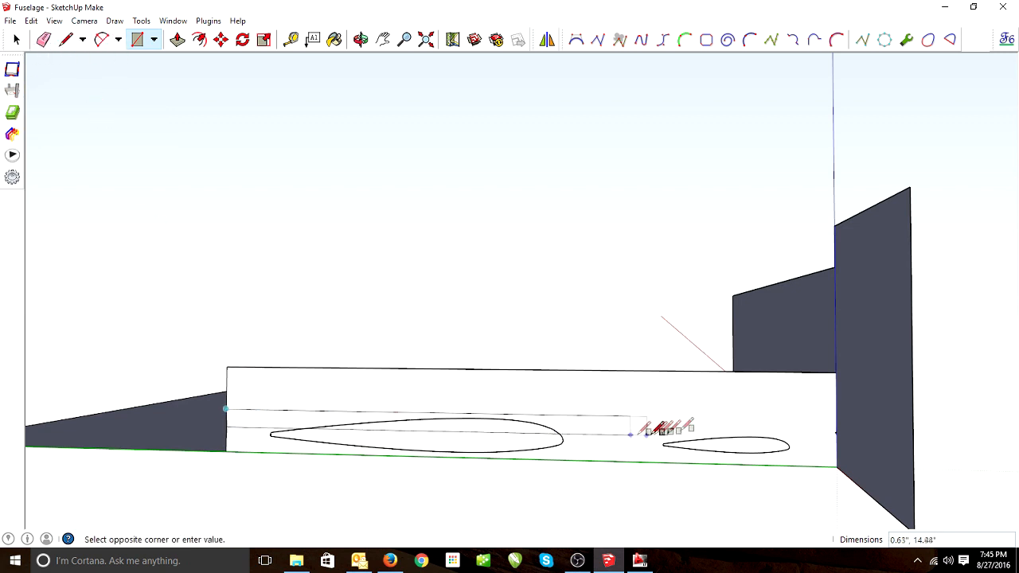
pyautogui.moveTo(840, 418)
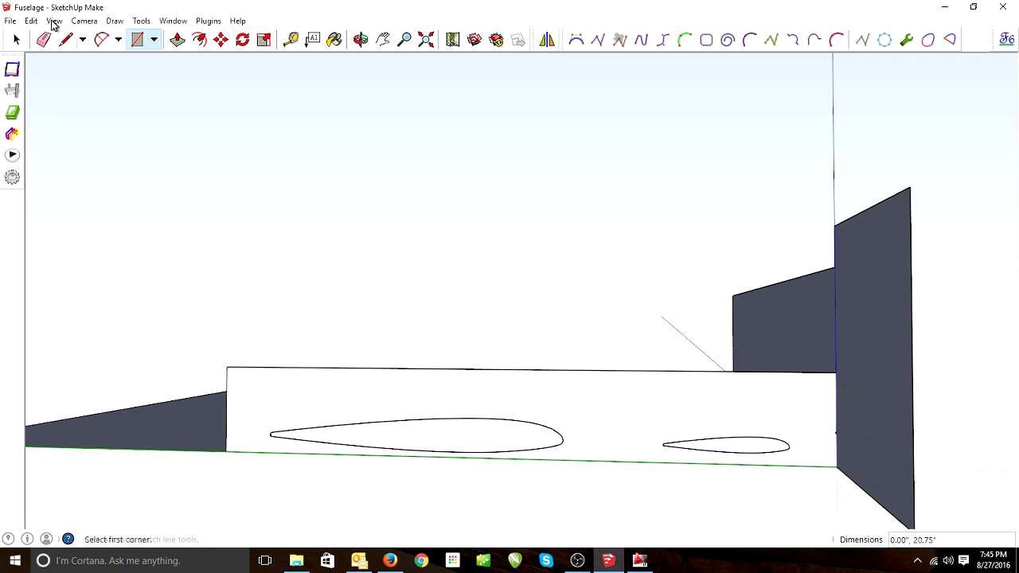
pyautogui.click(65, 39)
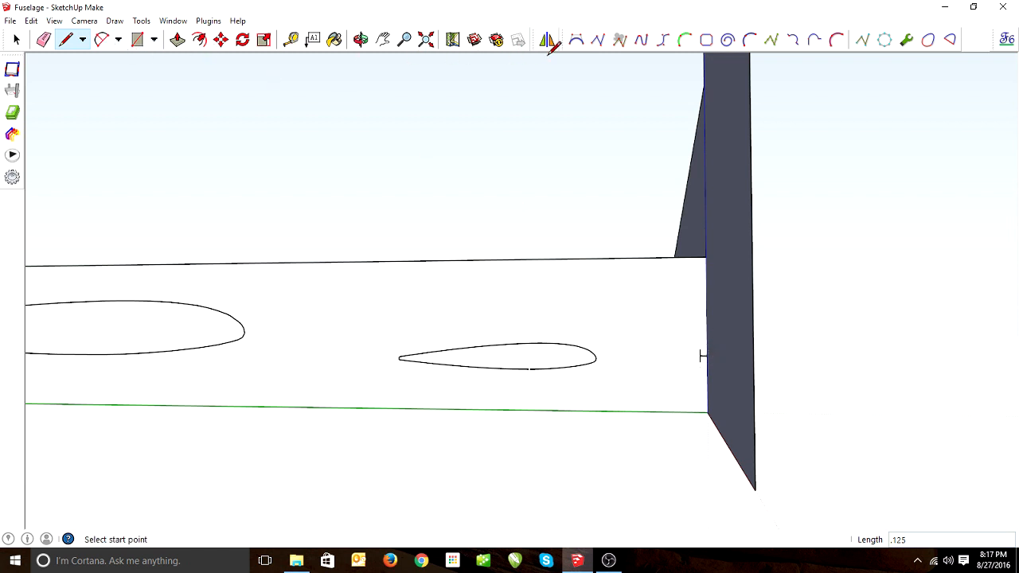
# Draw a Bezier curve from the nose's front edge to the bottom edge and mark it Done
pyautogui.click(575, 40)
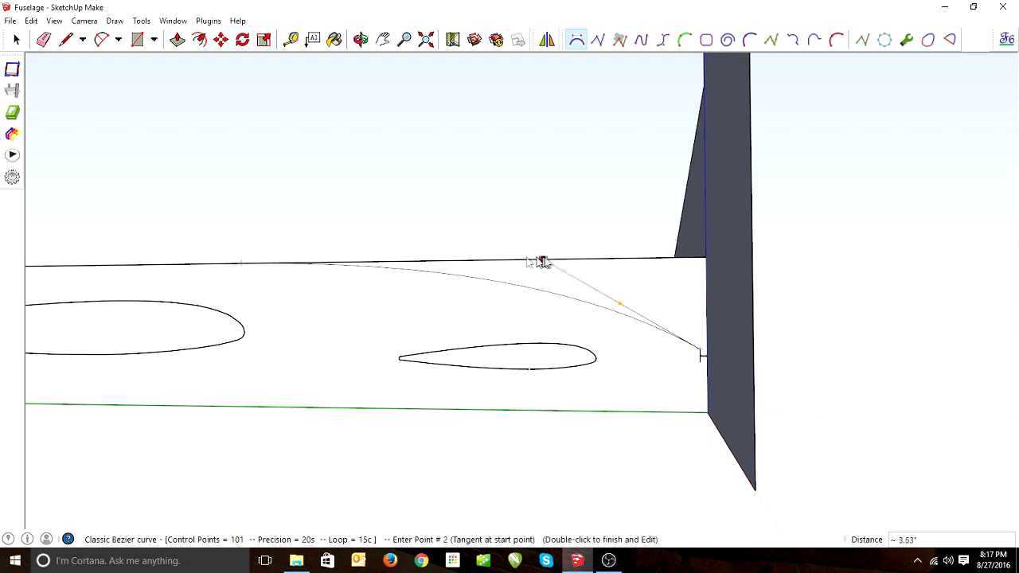
pyautogui.moveTo(612, 261)
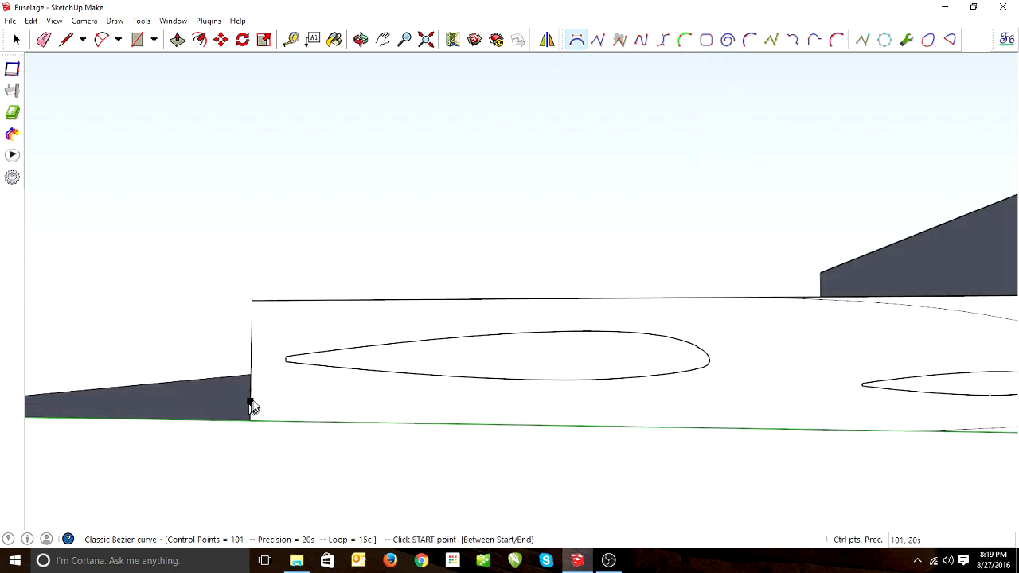
pyautogui.click(251, 394)
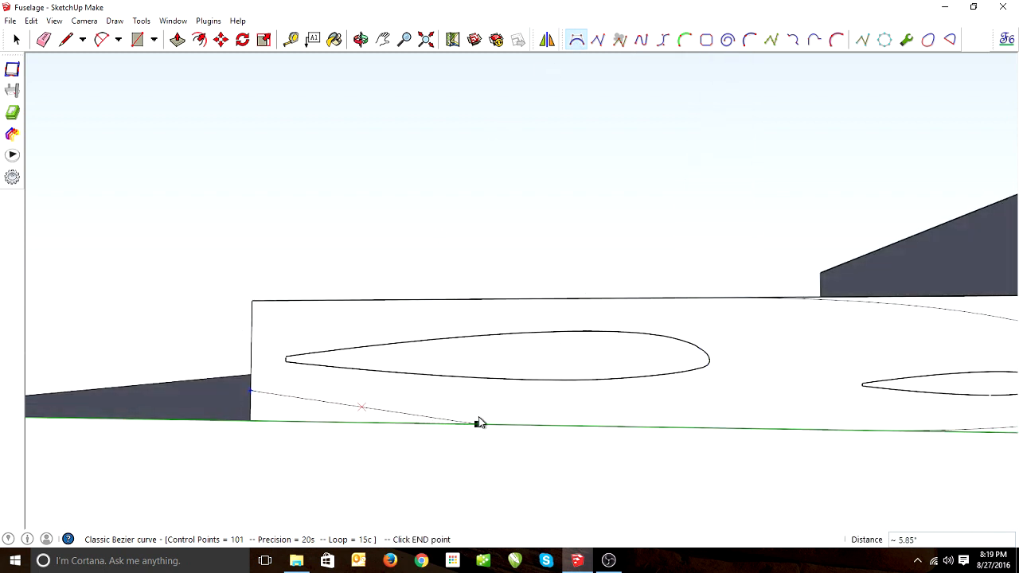
pyautogui.click(480, 422)
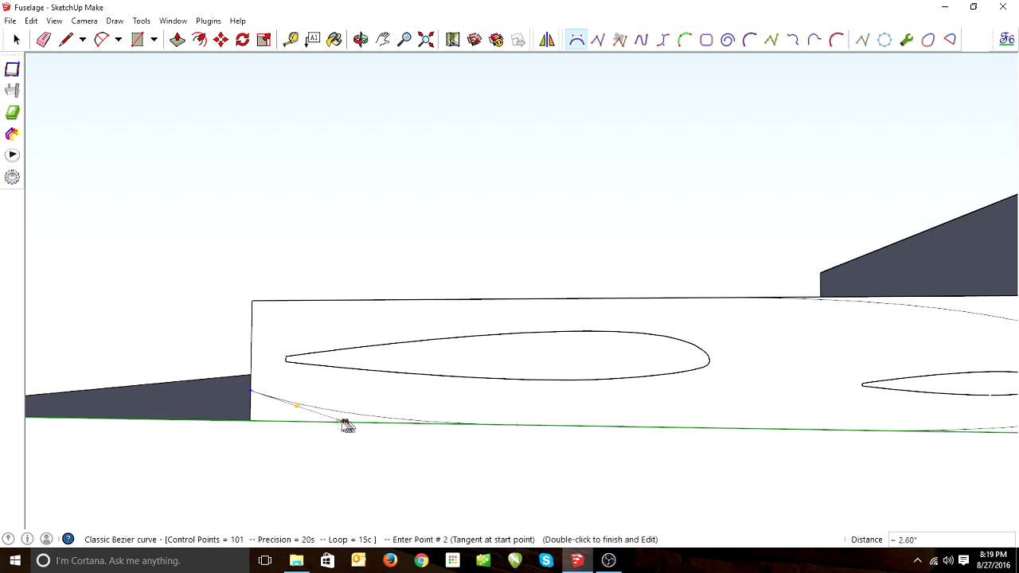
pyautogui.moveTo(264, 427)
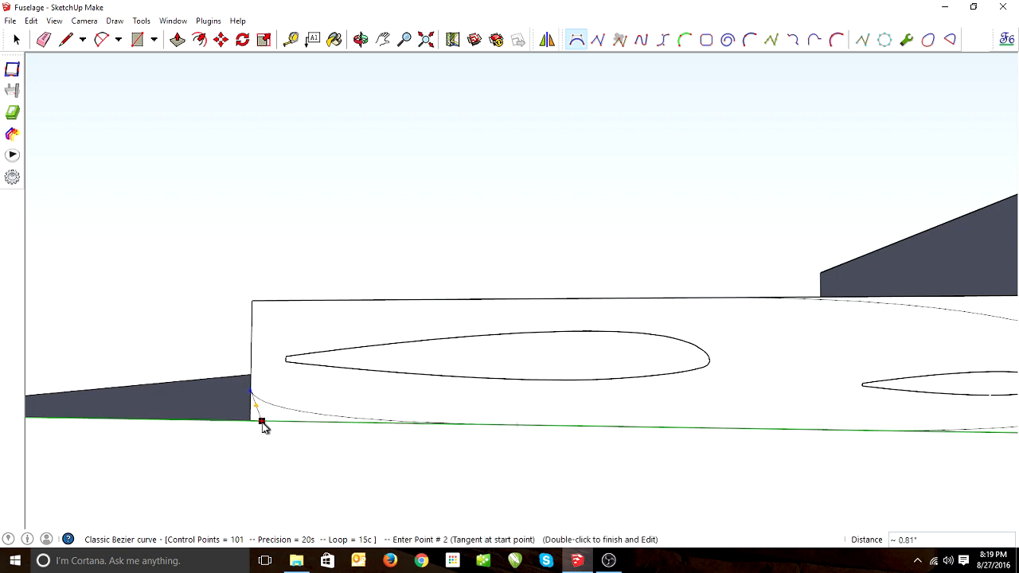
pyautogui.rightClick(263, 422)
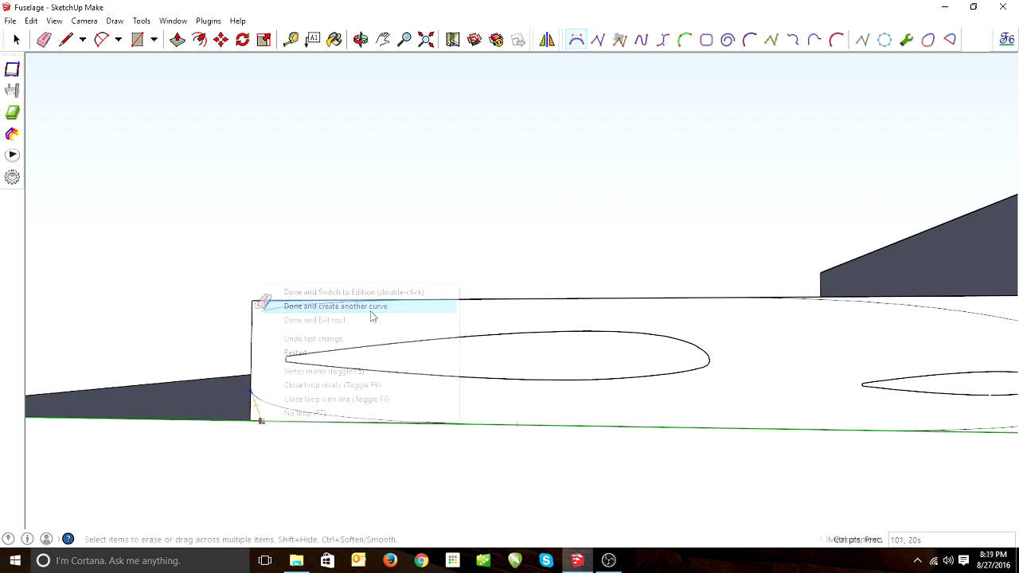
pyautogui.click(335, 307)
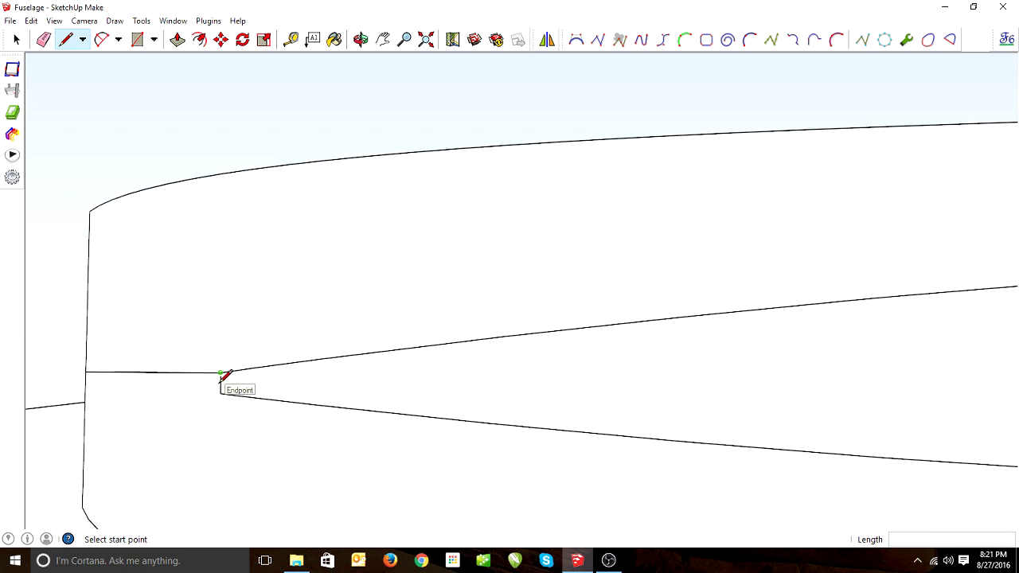
# Draw a straight entry line from the airfoil tip to the nose edge
pyautogui.click(221, 374)
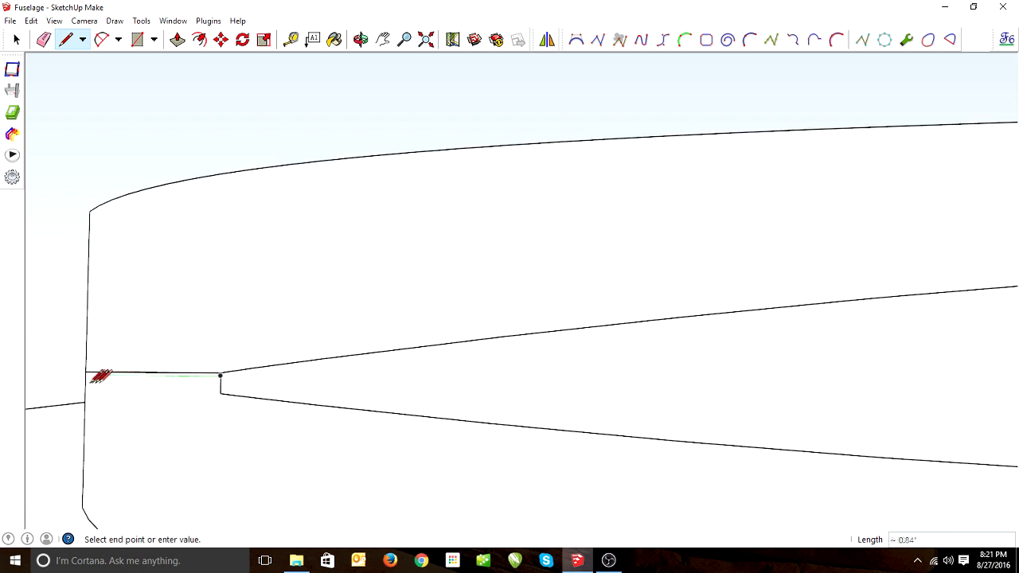
pyautogui.click(92, 374)
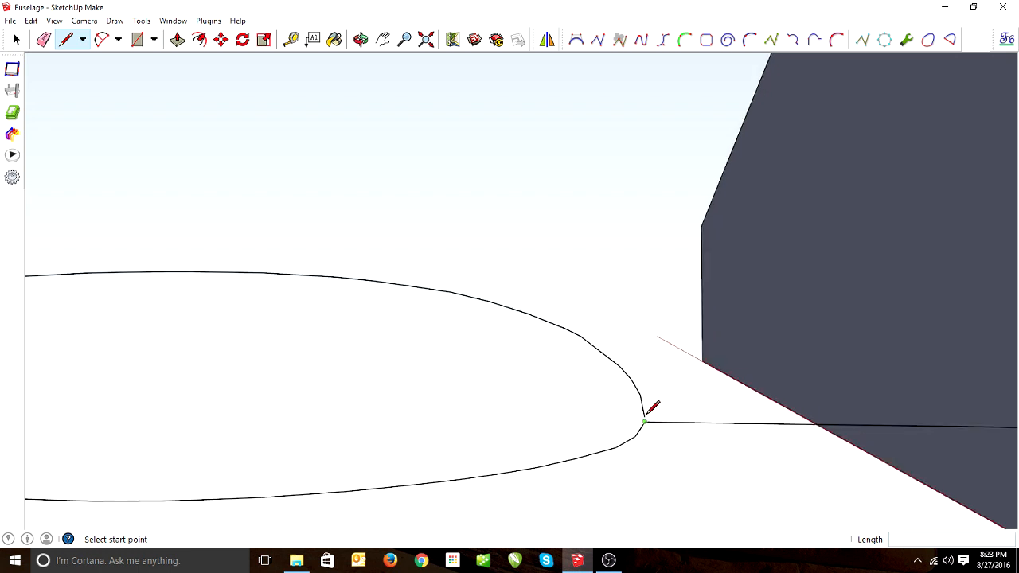
pyautogui.moveTo(644, 419)
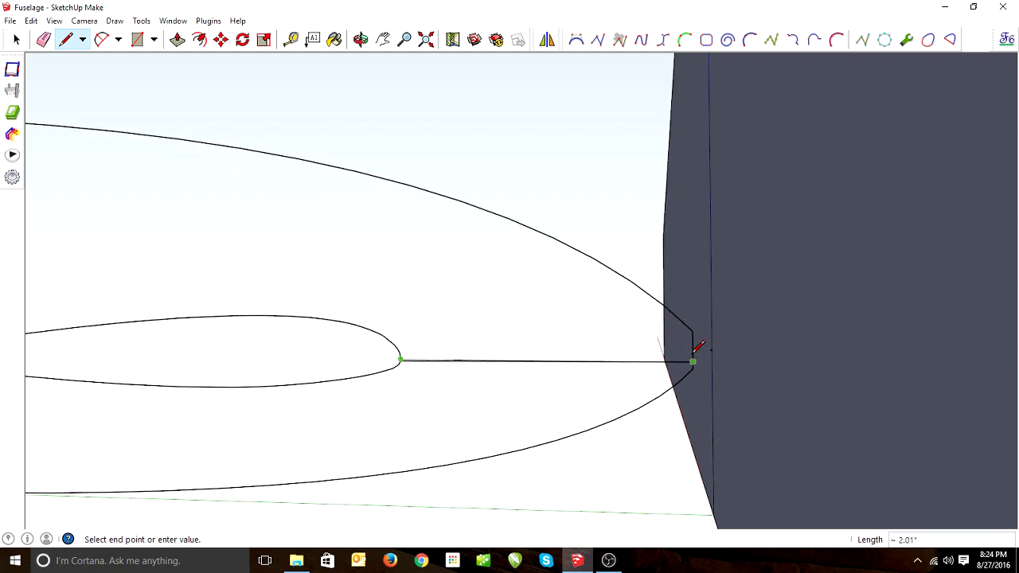
pyautogui.moveTo(692, 361)
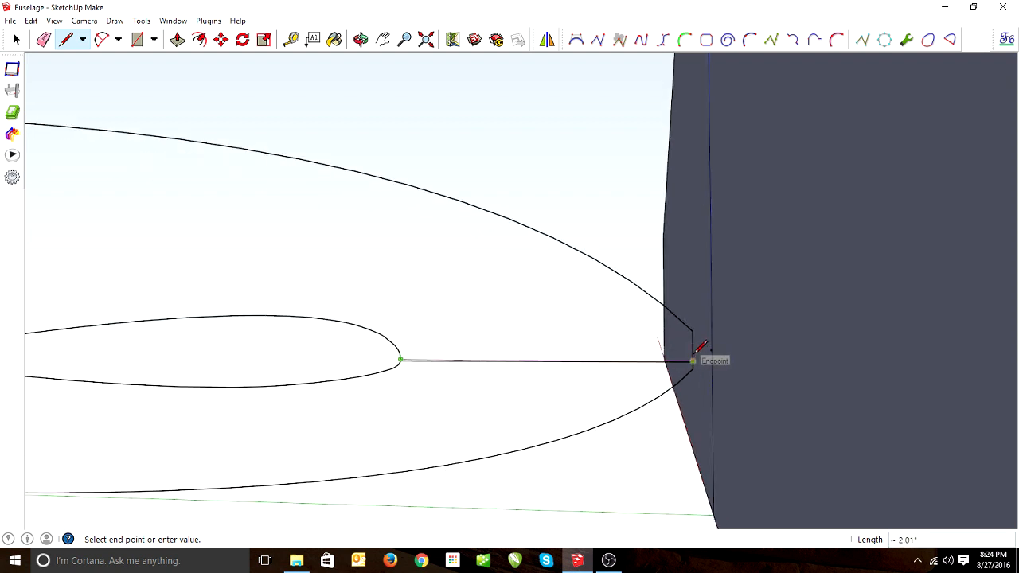
pyautogui.moveTo(692, 344)
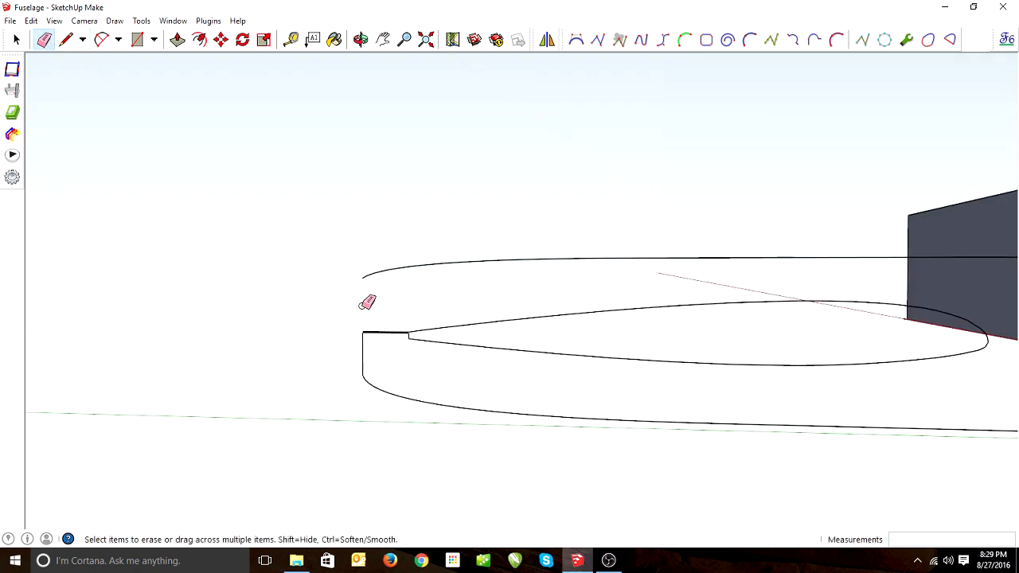
# Draw a vertical edge closing the nose and a 5-inch entry line forward, then return to Select
pyautogui.click(65, 39)
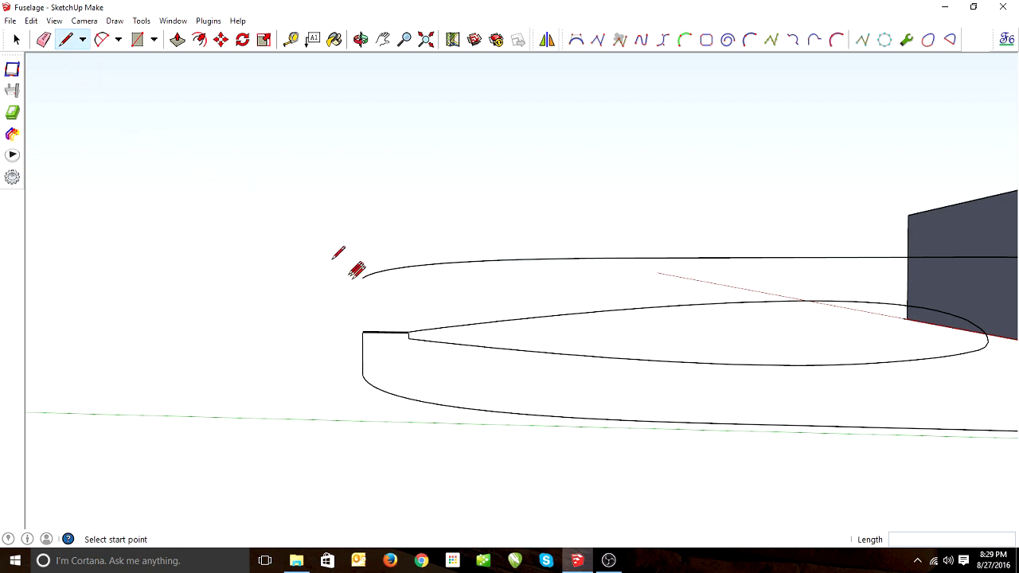
pyautogui.click(362, 332)
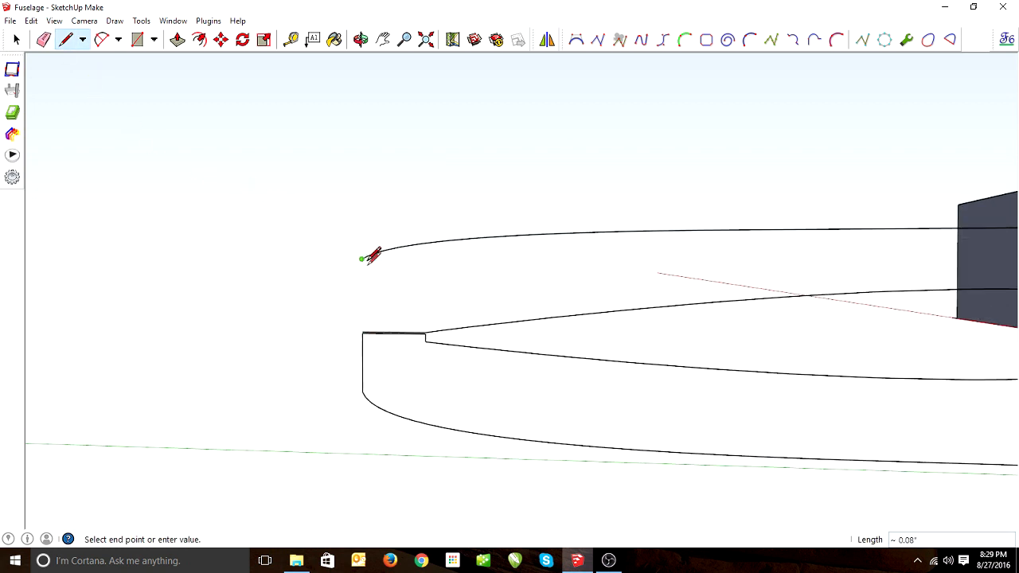
pyautogui.moveTo(364, 331)
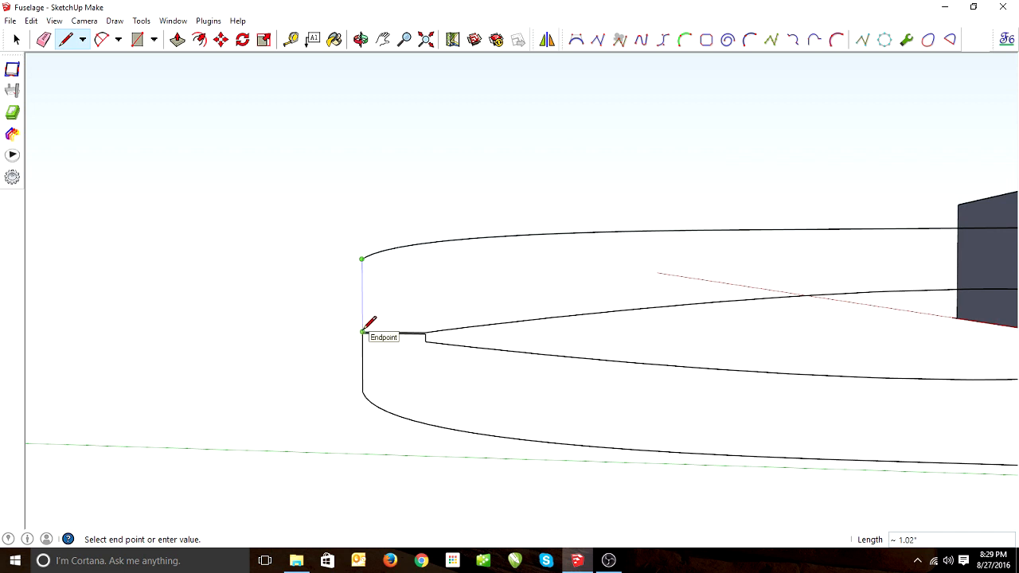
pyautogui.write('1')
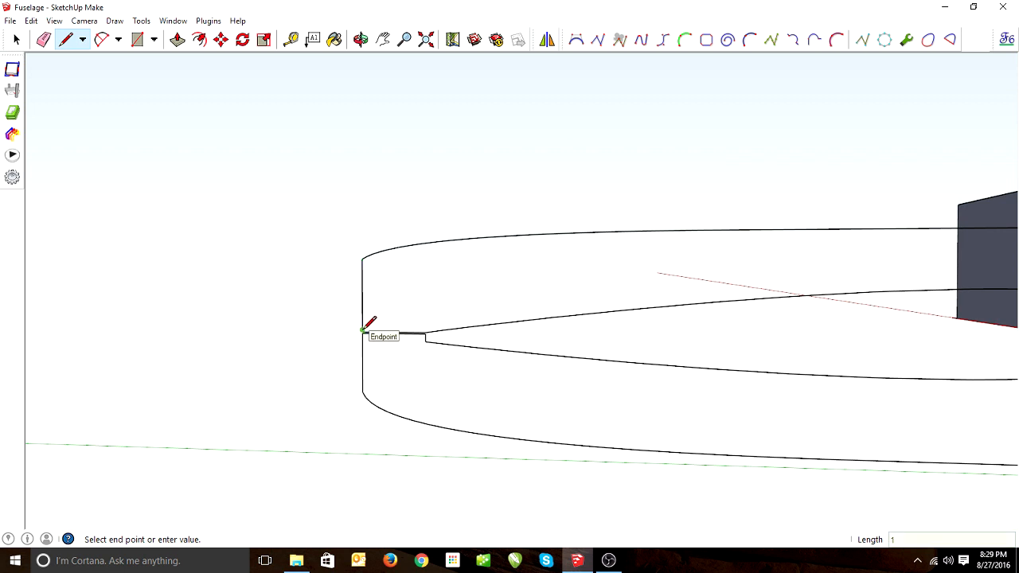
pyautogui.moveTo(167, 317)
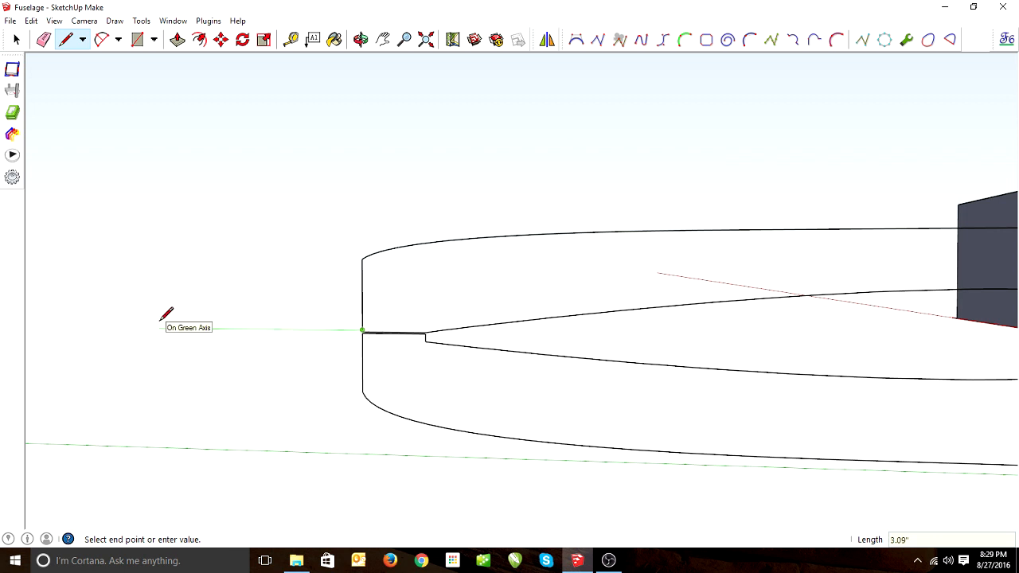
pyautogui.write('5')
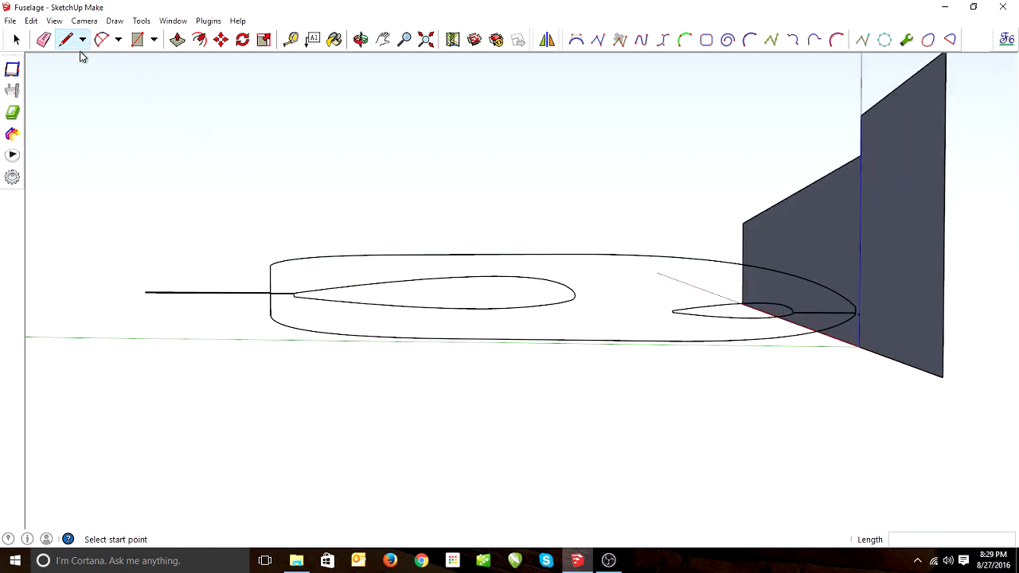
pyautogui.click(14, 40)
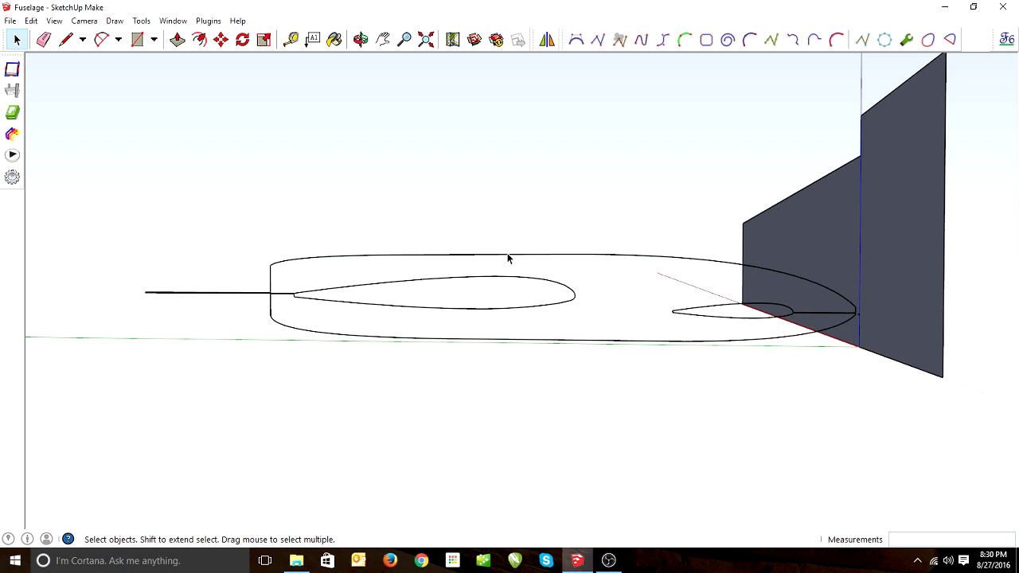